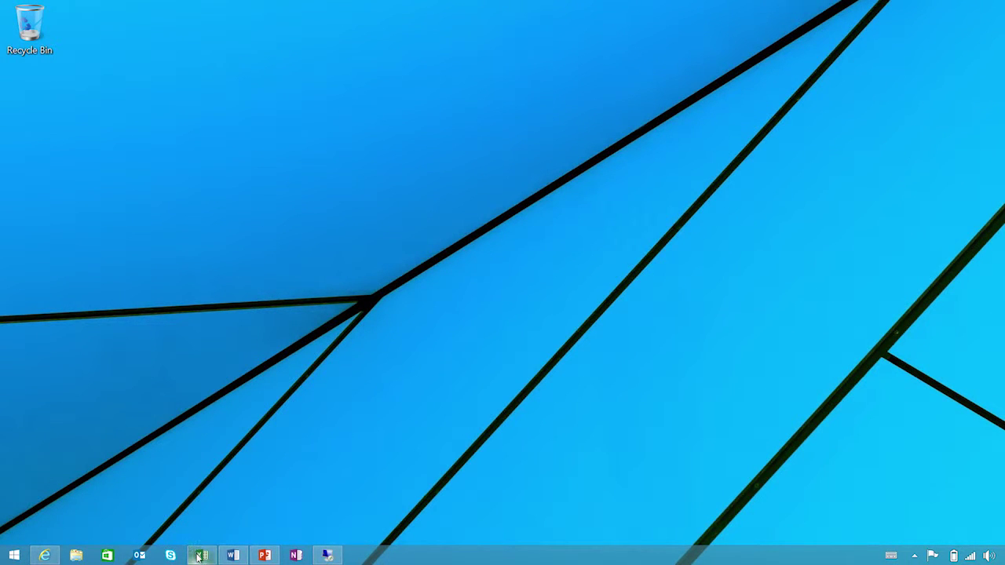
# Launch Excel with a blank workbook and show the Insert tab commands
pyautogui.click(201, 552)
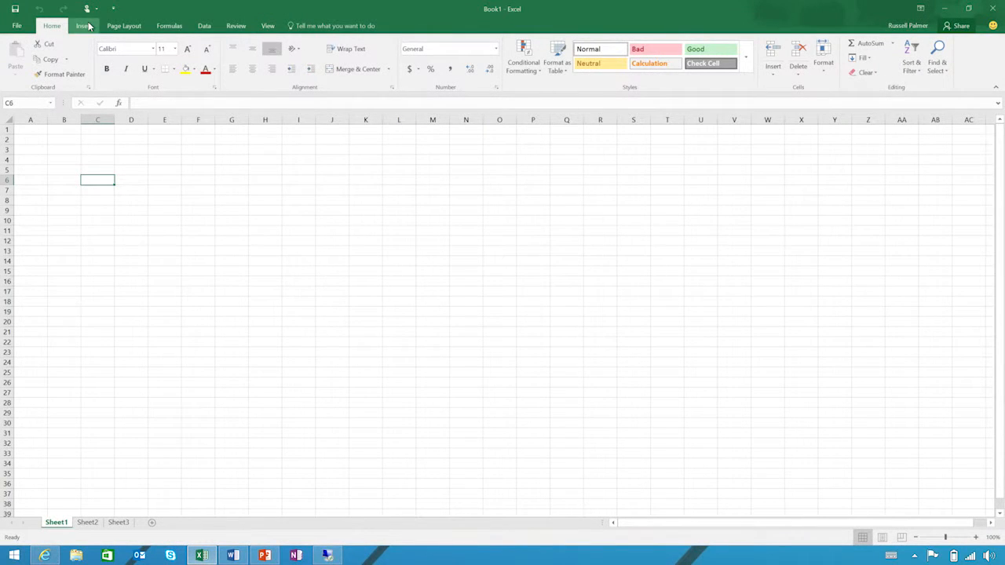
pyautogui.click(81, 25)
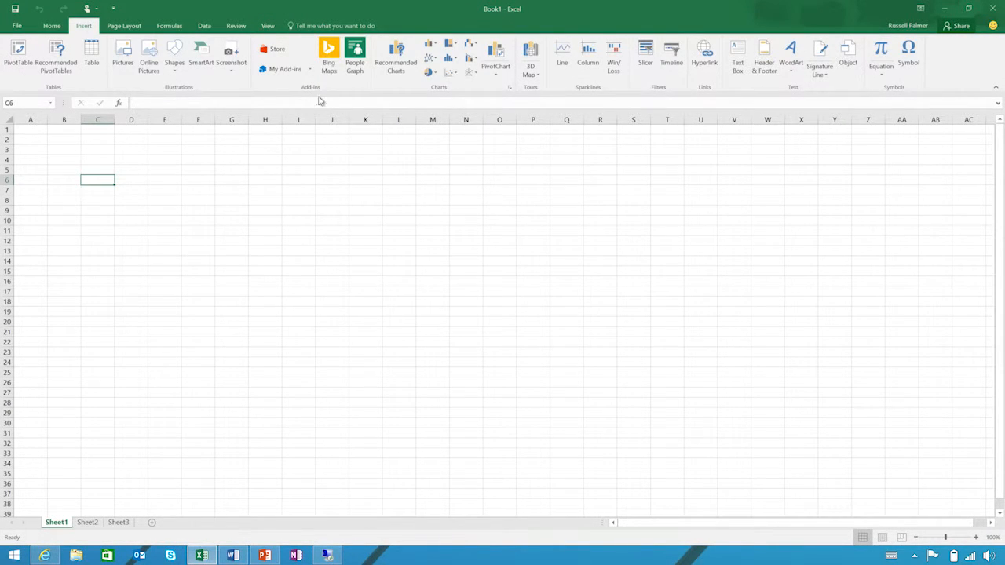
pyautogui.moveTo(310, 156)
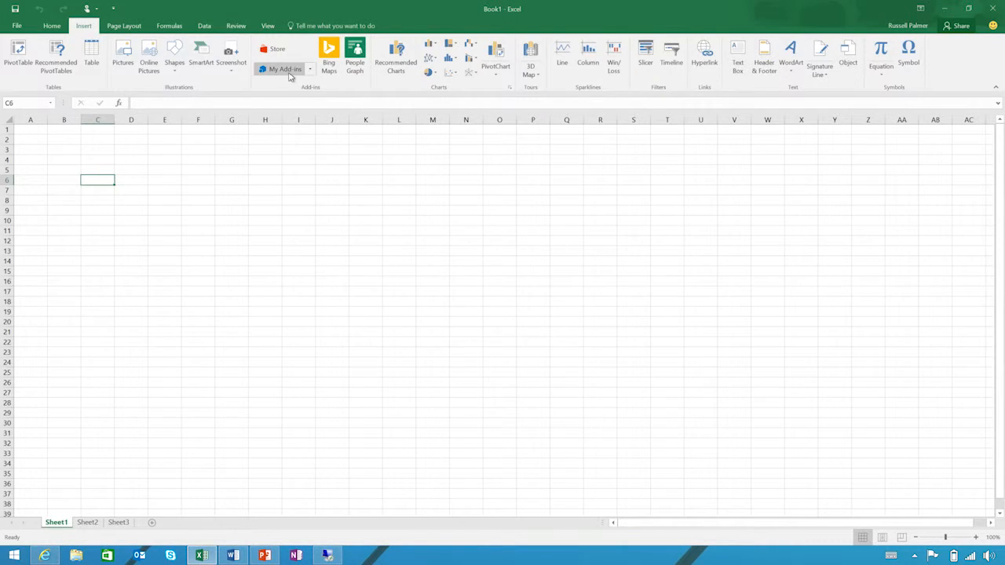
# Pick Bubbles from My Add-ins and insert it into the workbook
pyautogui.click(287, 70)
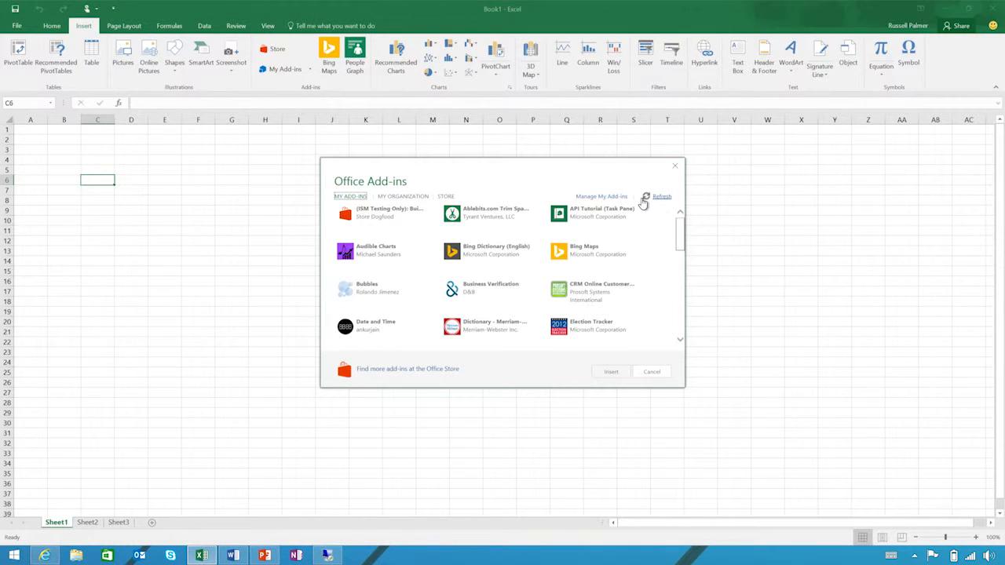
pyautogui.moveTo(644, 201)
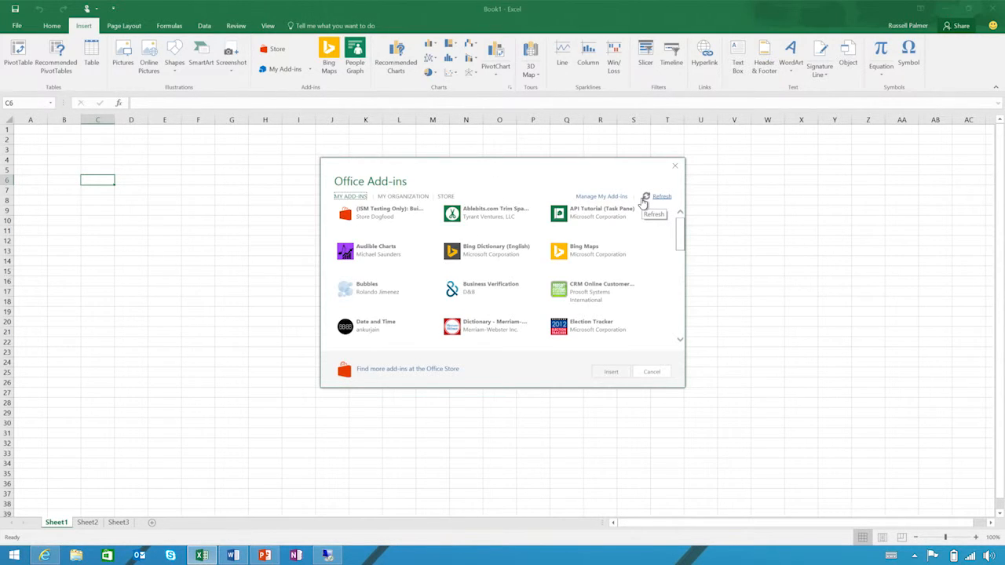
pyautogui.scroll(-3)
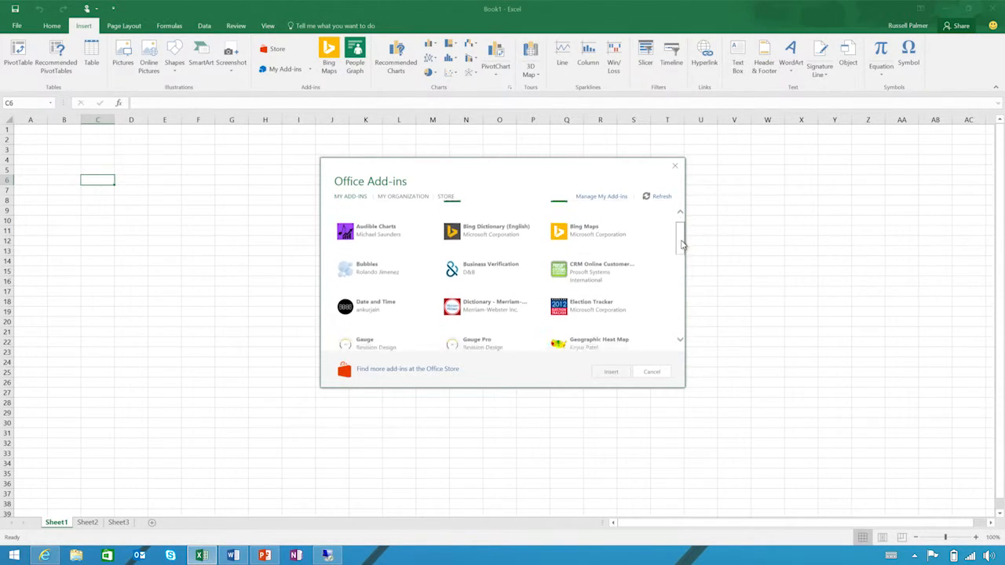
pyautogui.scroll(-3)
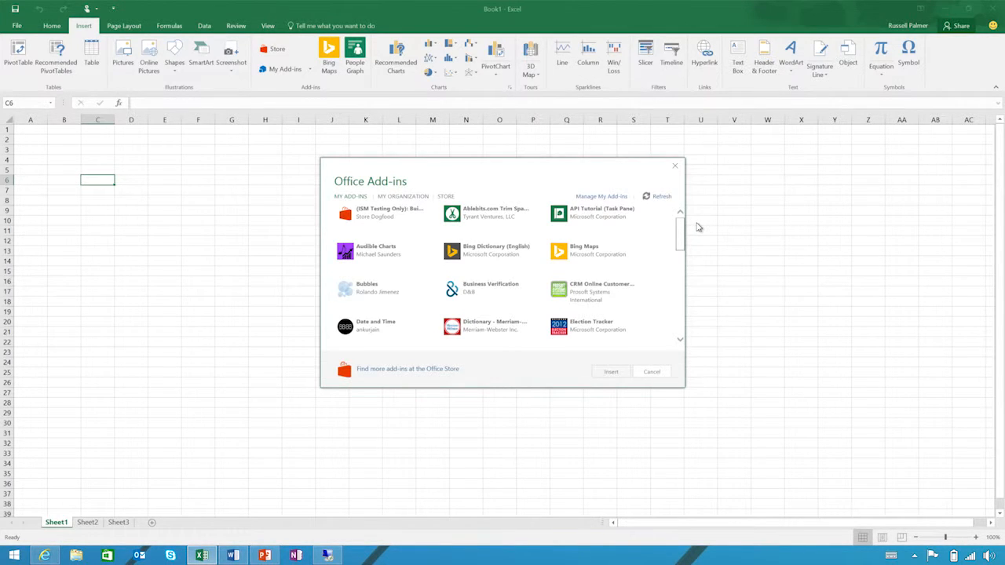
pyautogui.moveTo(379, 291)
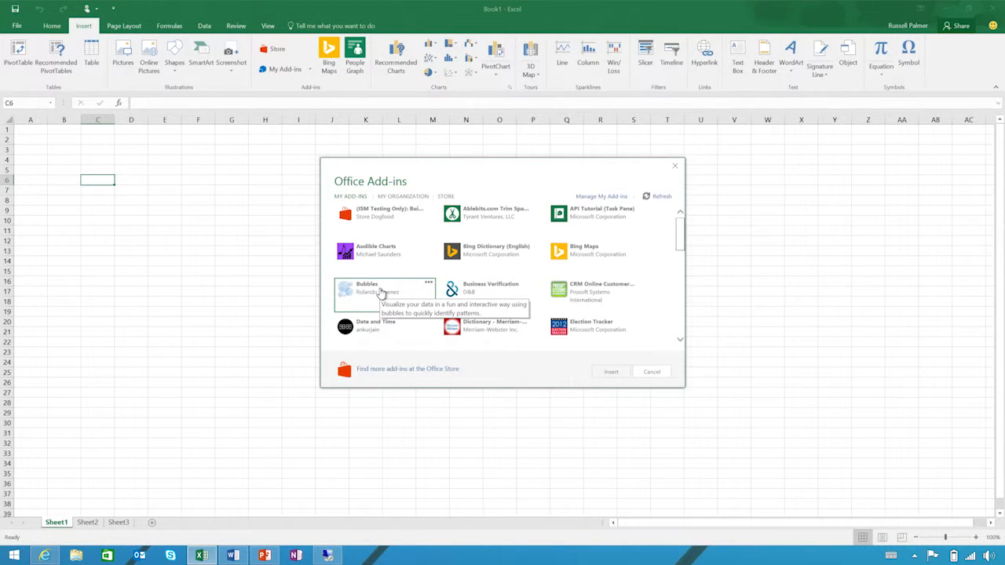
pyautogui.click(383, 291)
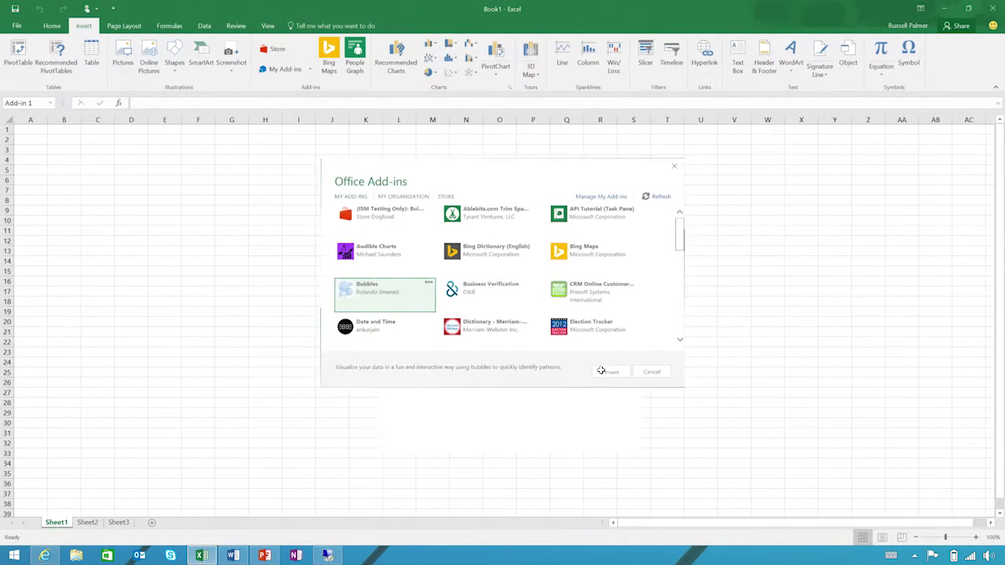
pyautogui.click(609, 371)
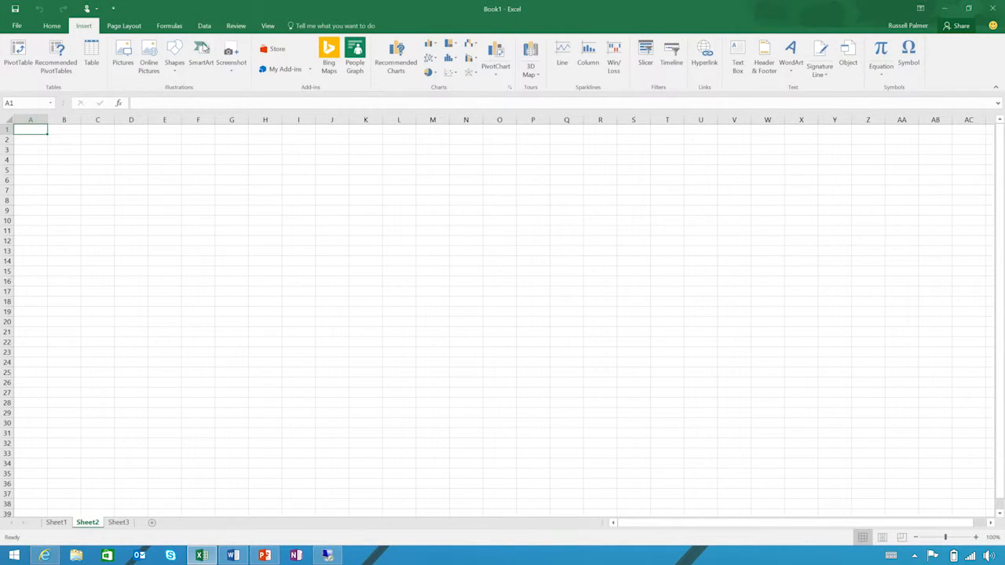
# Browse the Office Store add-ins and search for 'gauge'
pyautogui.click(274, 49)
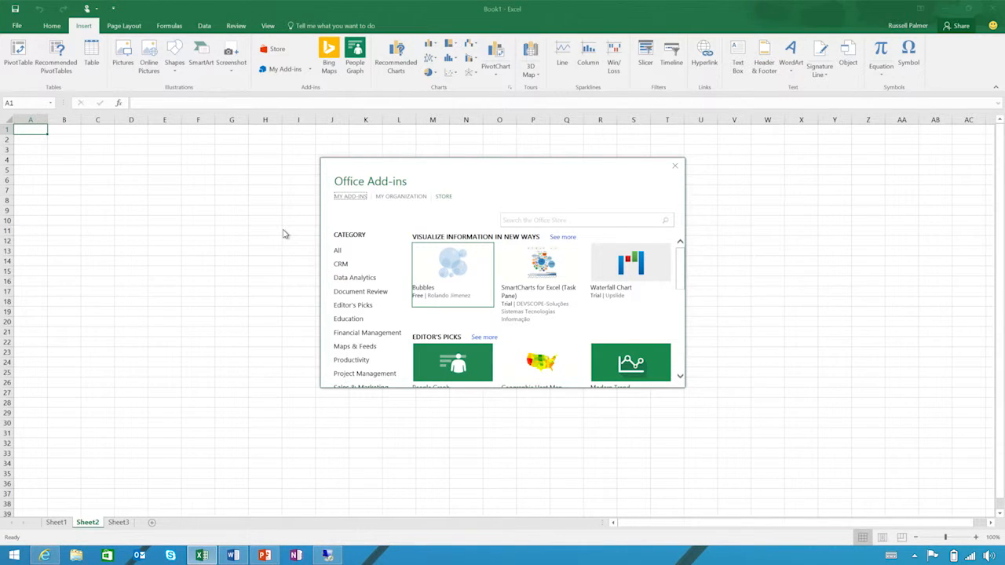
pyautogui.scroll(-3)
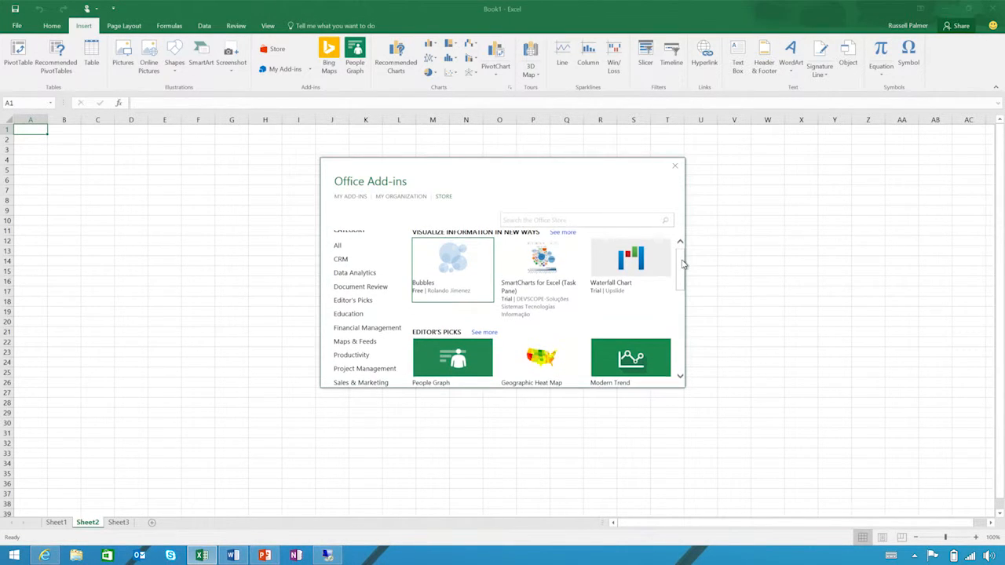
pyautogui.scroll(-3)
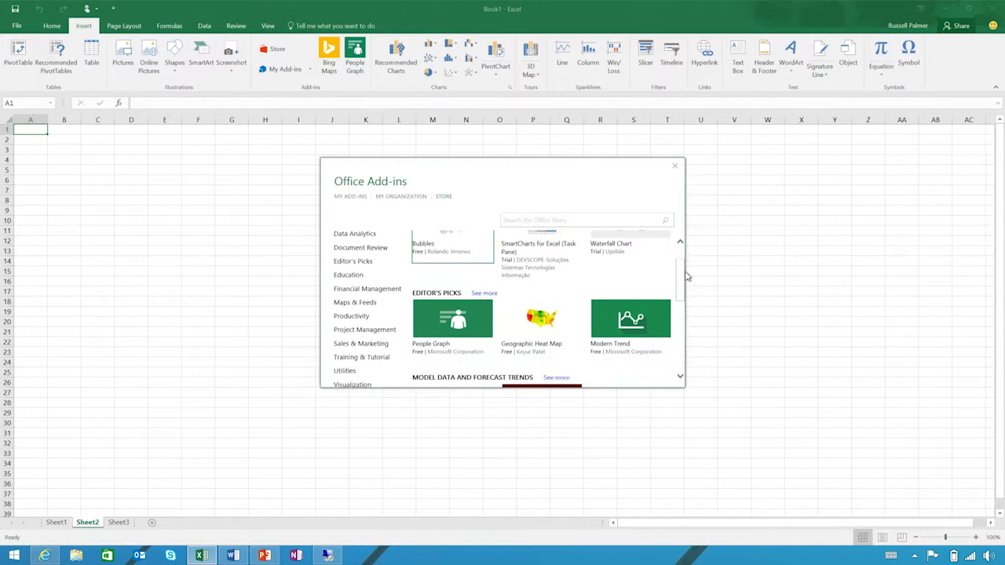
pyautogui.scroll(-3)
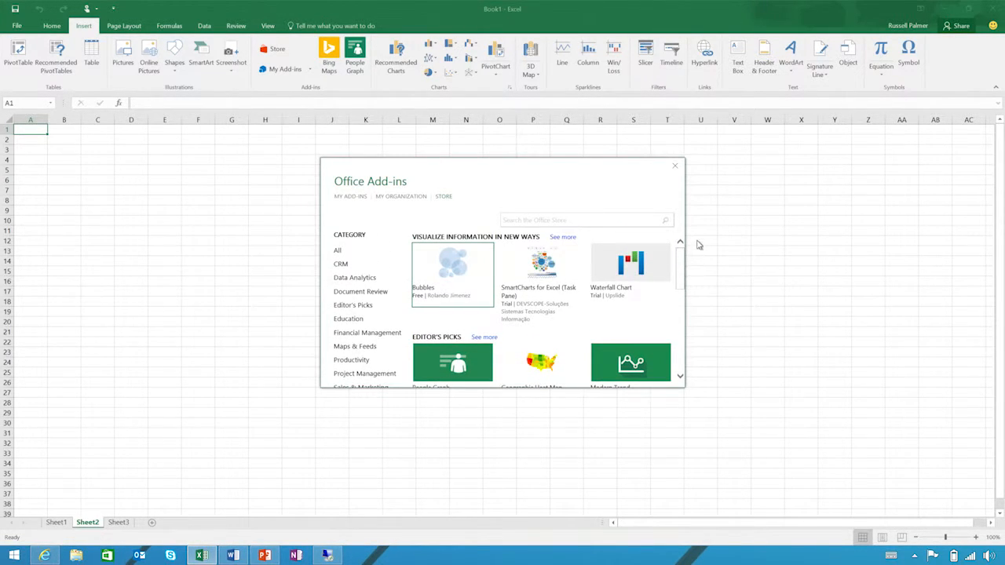
pyautogui.click(585, 220)
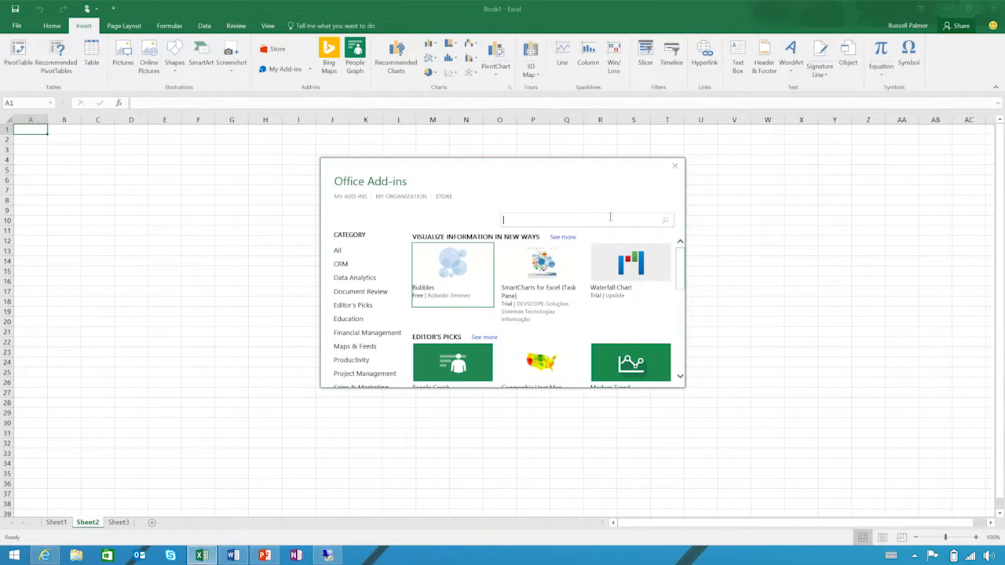
pyautogui.write('gauge')
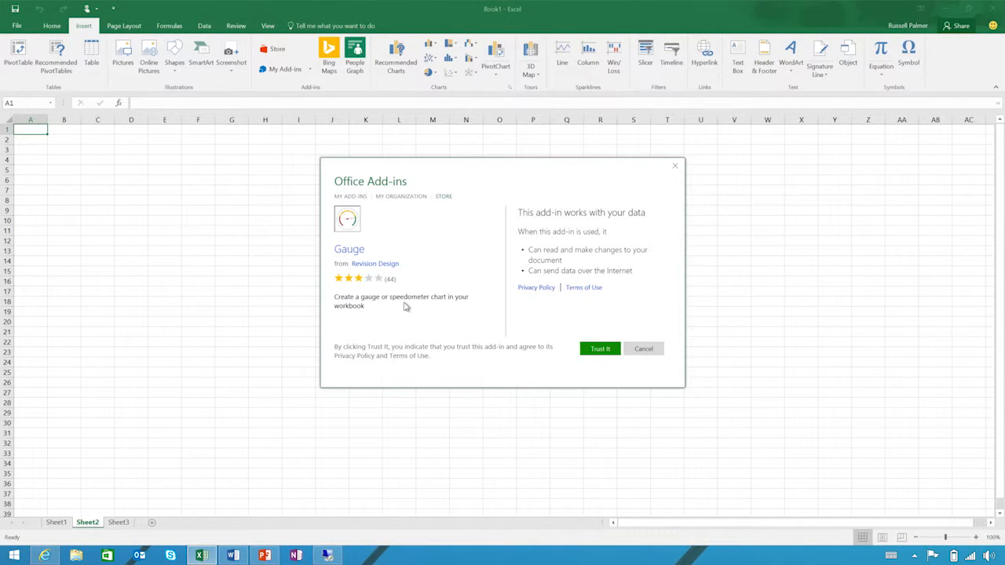
pyautogui.moveTo(599, 349)
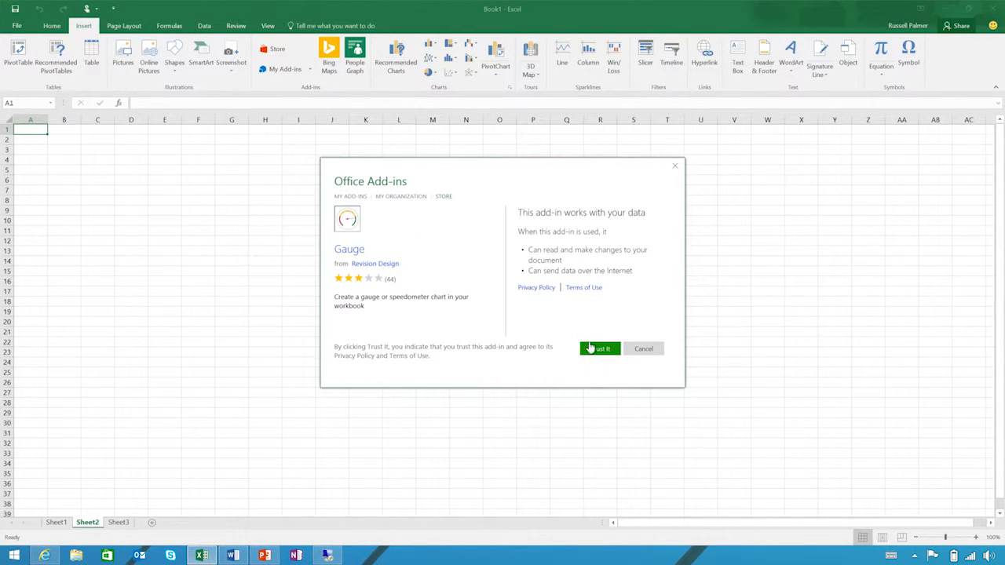
# Trust the Gauge add-in, type 10 in H17, gauge $H$17, then open Sheet3
pyautogui.click(599, 349)
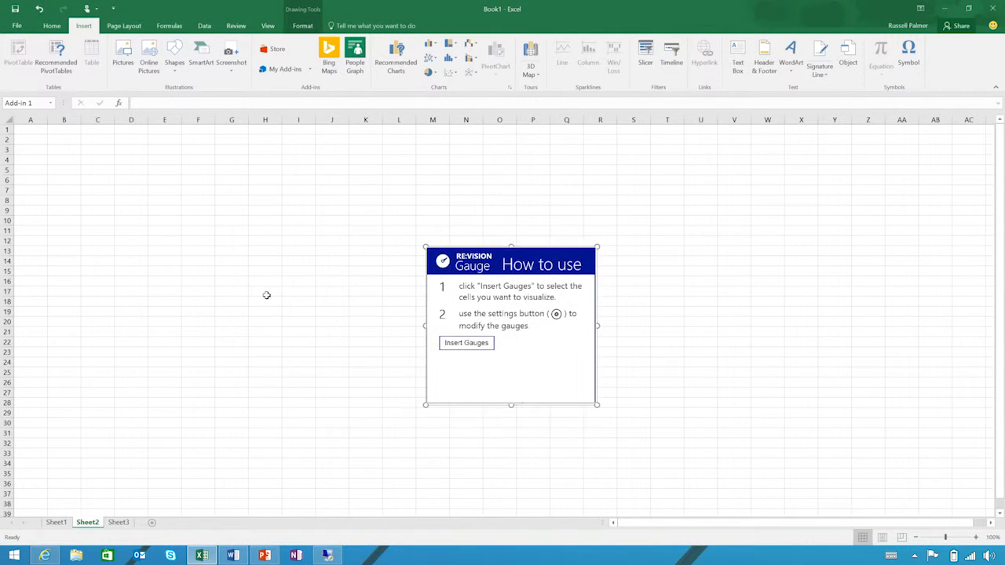
pyautogui.write('10')
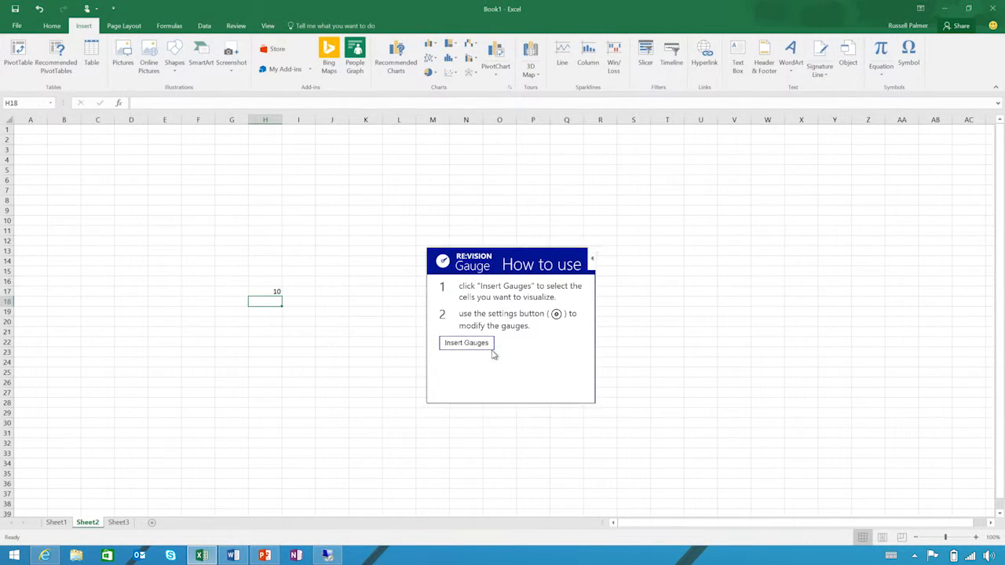
pyautogui.click(466, 343)
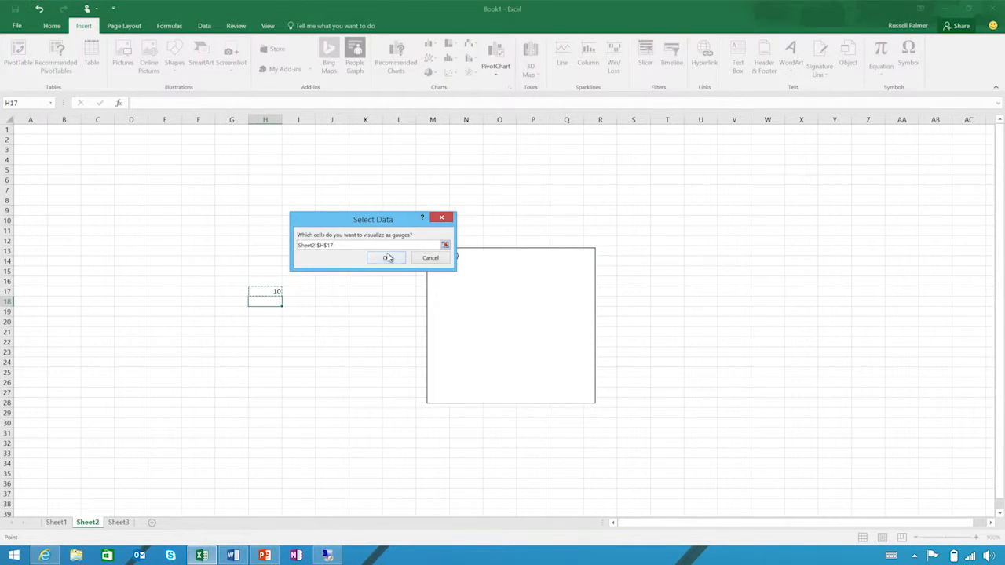
pyautogui.click(387, 258)
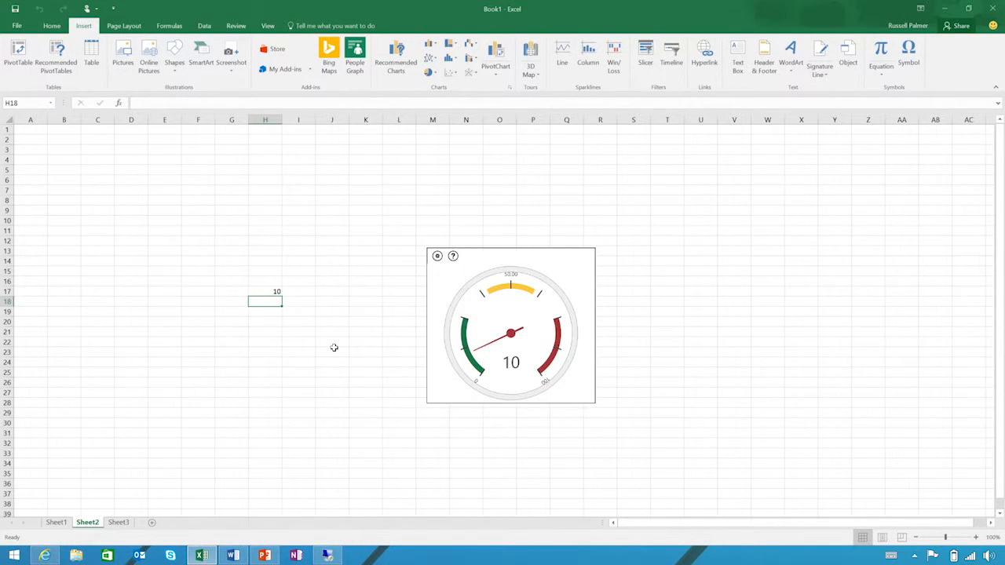
pyautogui.click(332, 350)
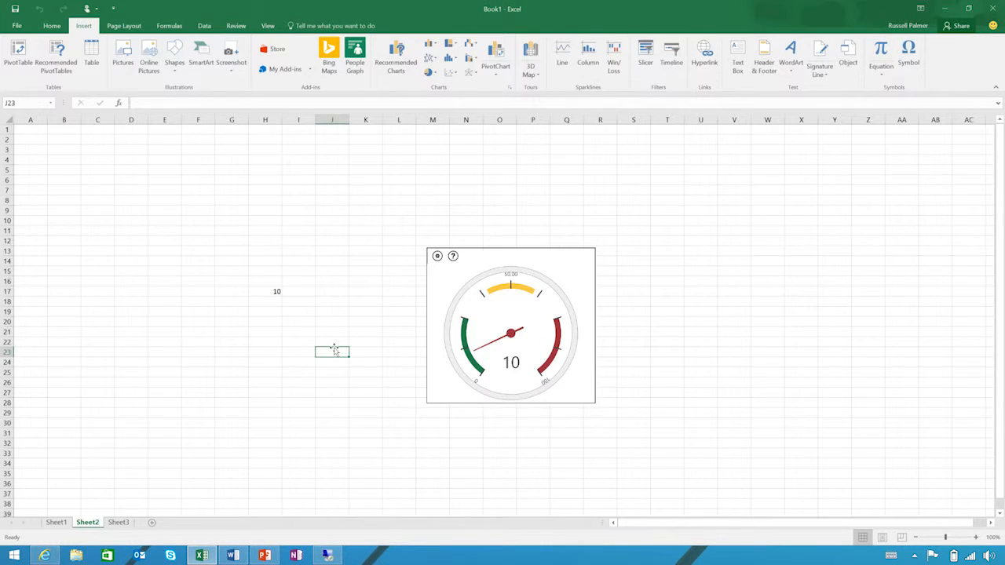
pyautogui.moveTo(328, 325)
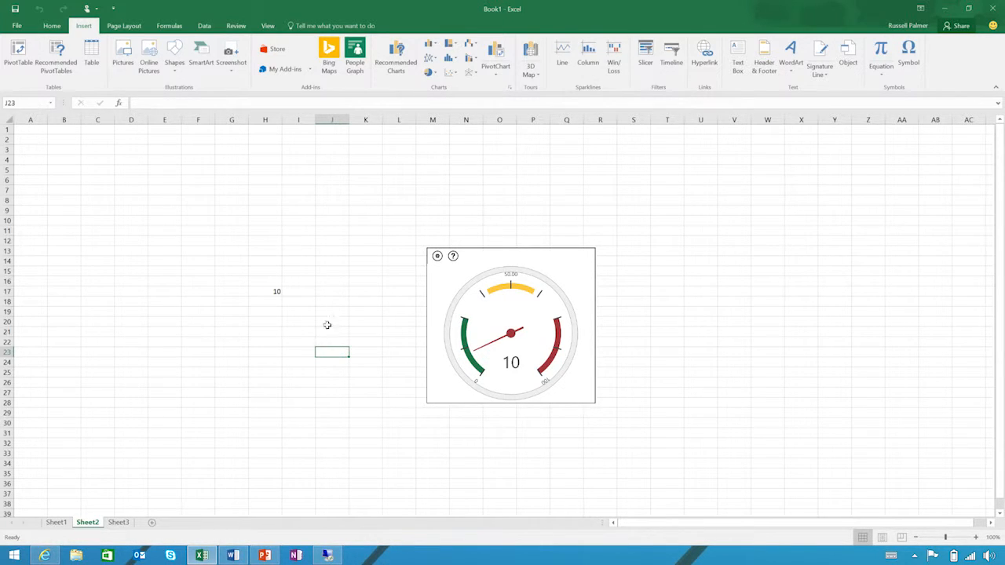
pyautogui.click(117, 522)
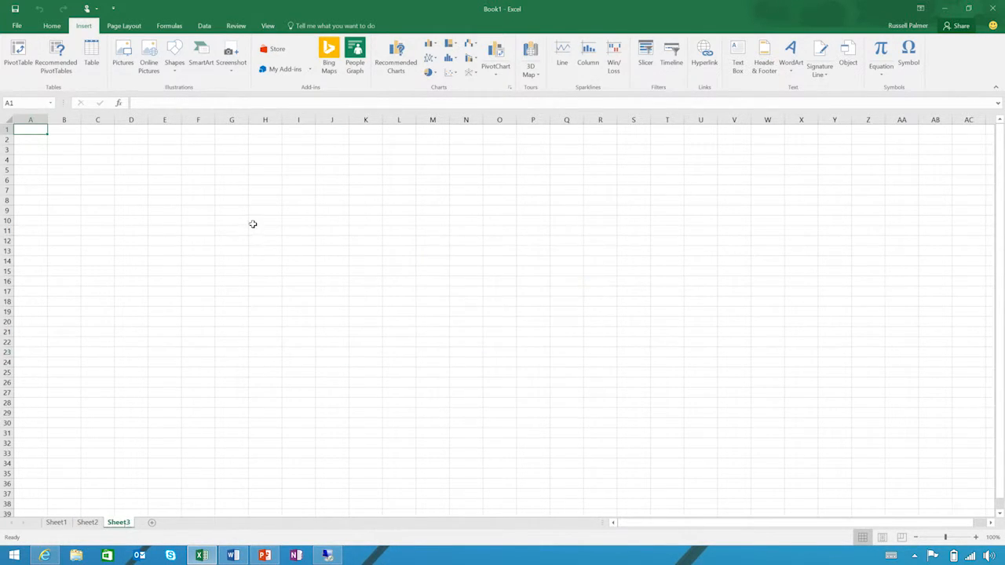
# Insert Bing Maps for the State/Revenue/Expense table and zoom in on Europe
pyautogui.click(265, 220)
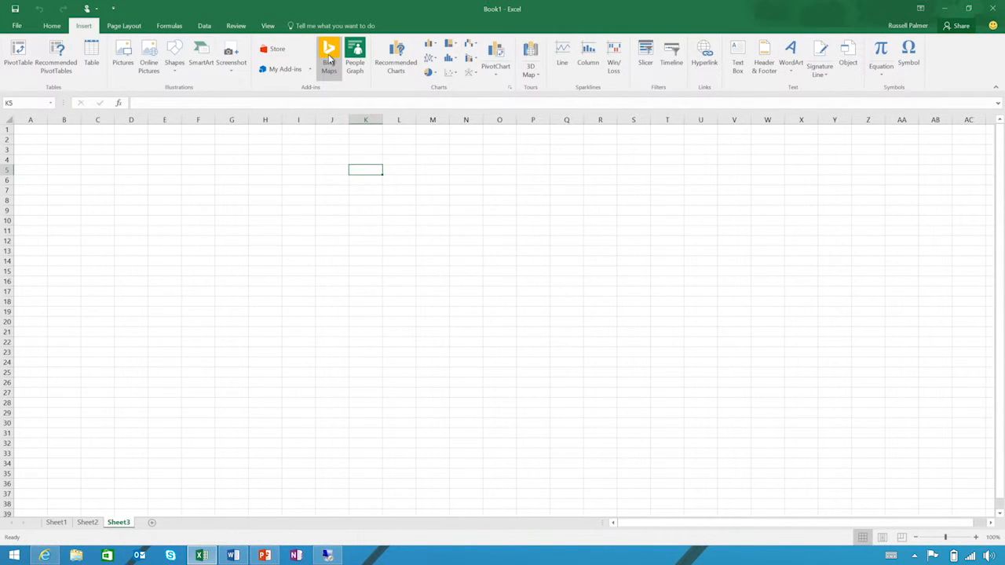
pyautogui.click(329, 53)
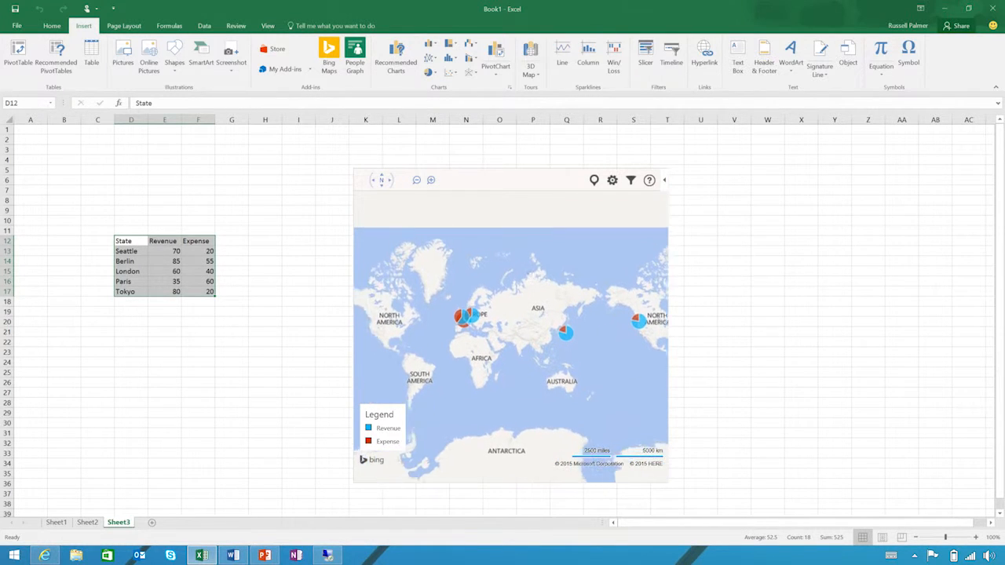
pyautogui.click(430, 181)
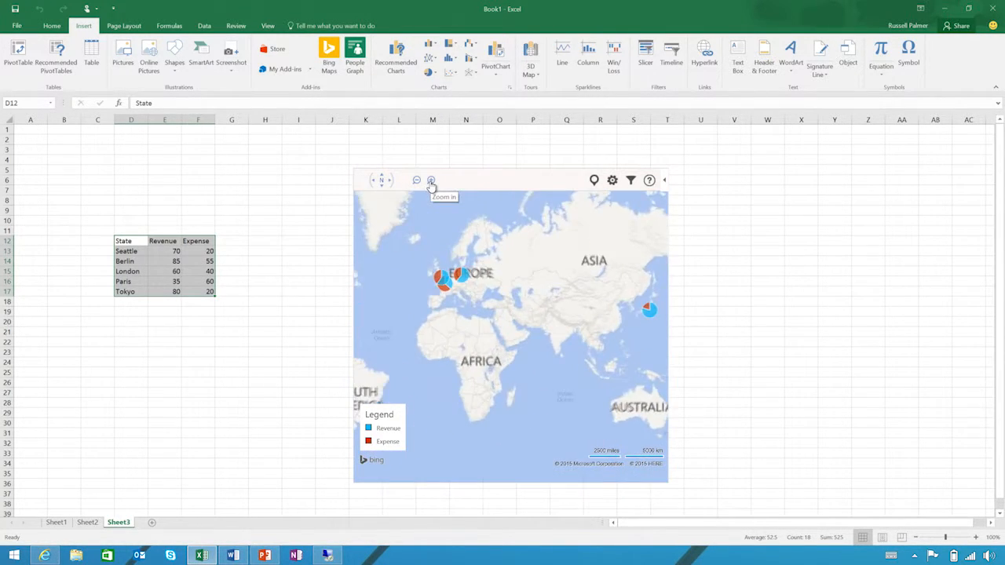
pyautogui.click(430, 180)
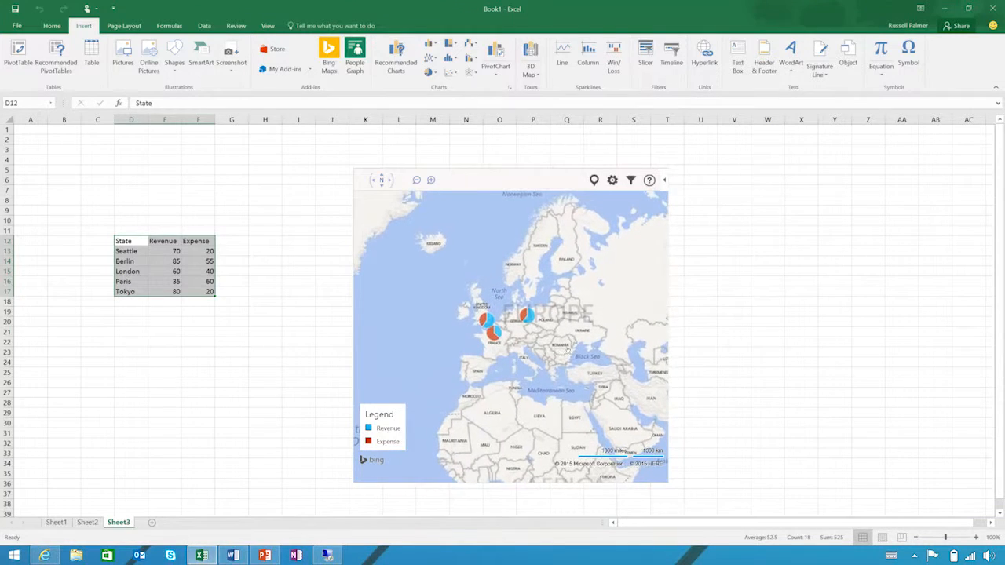
pyautogui.click(164, 383)
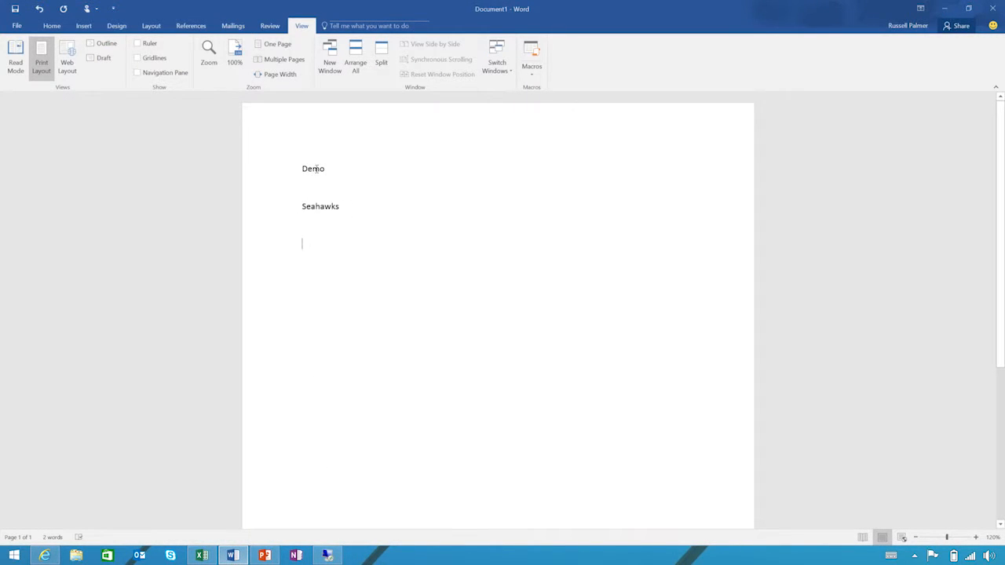
# Replace 'Demo' with French 'Démo' via the Translator add-in, then select Seahawks
pyautogui.doubleClick(313, 169)
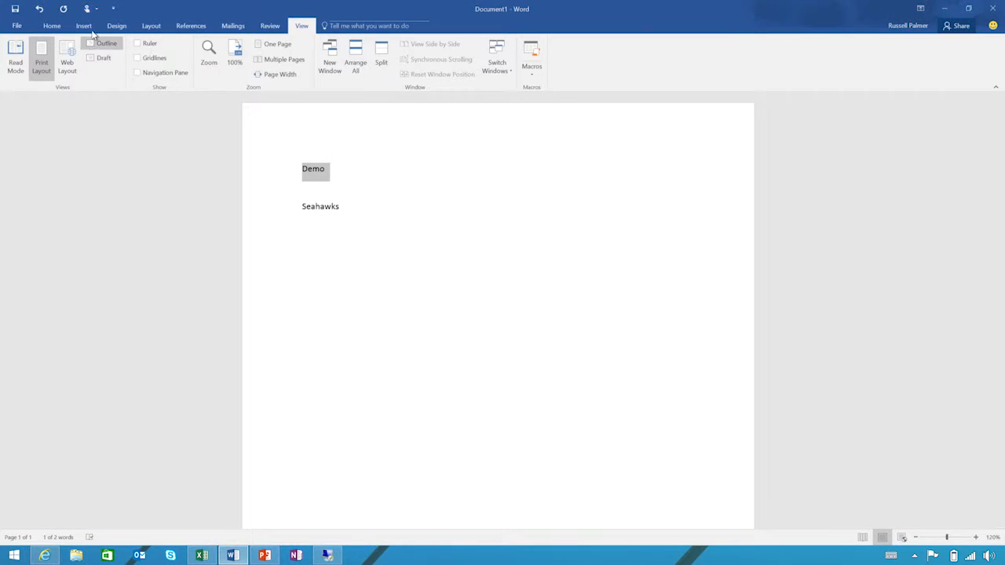
pyautogui.click(83, 26)
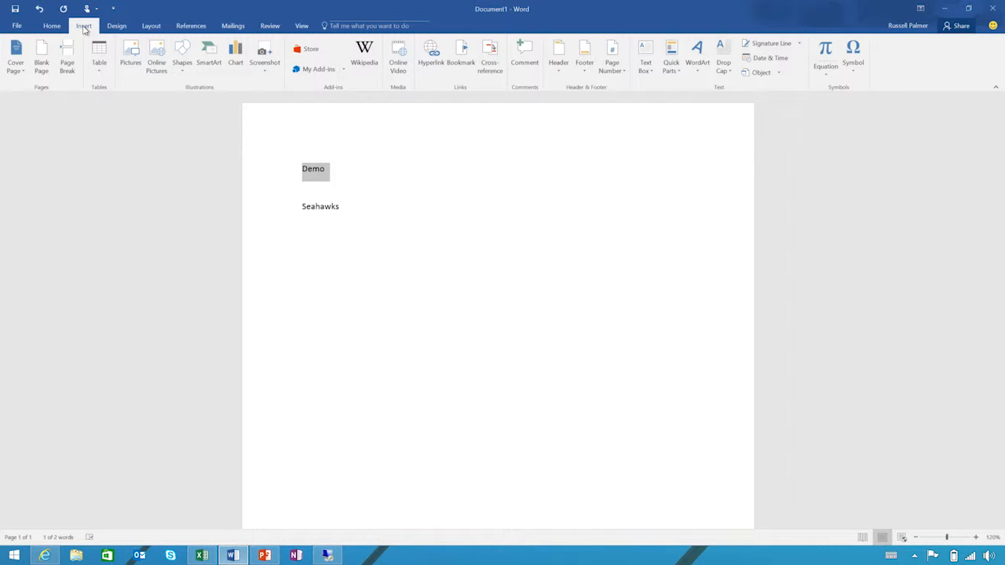
pyautogui.moveTo(345, 77)
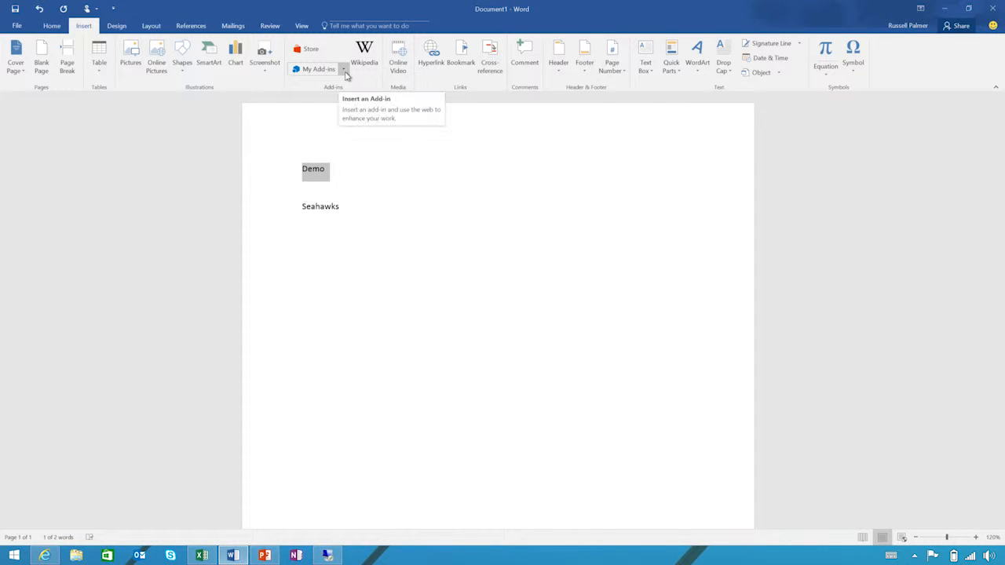
pyautogui.click(316, 69)
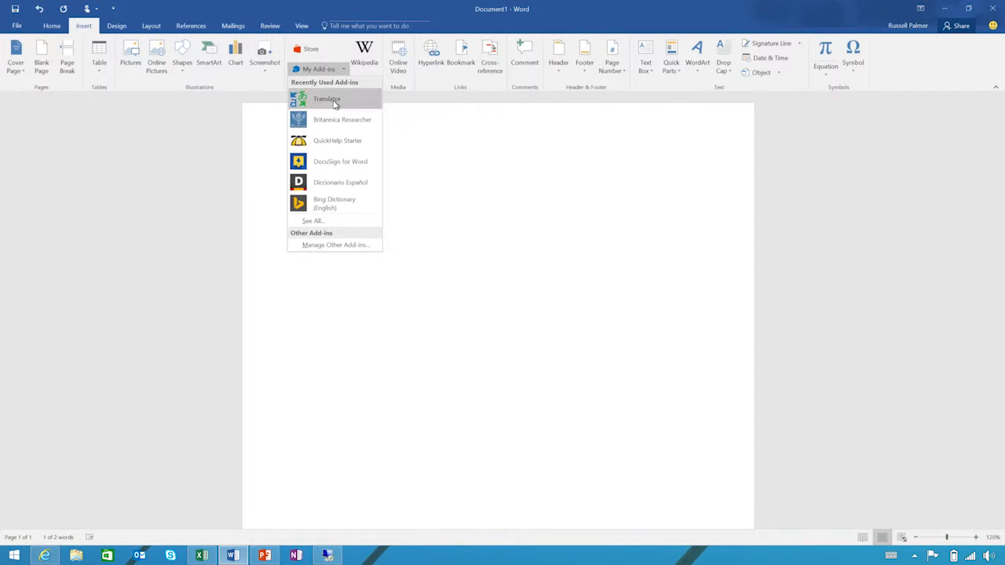
pyautogui.click(325, 98)
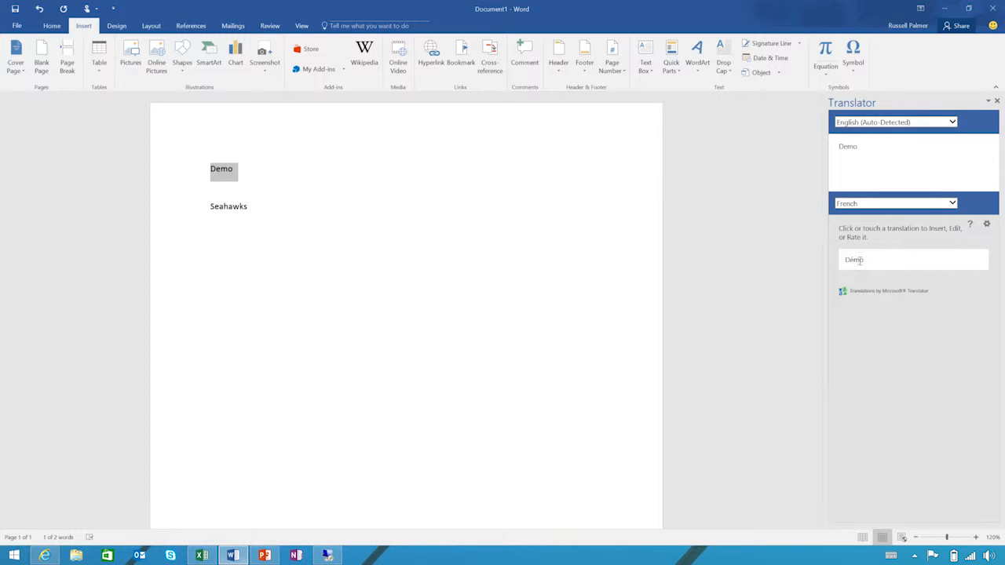
pyautogui.click(853, 259)
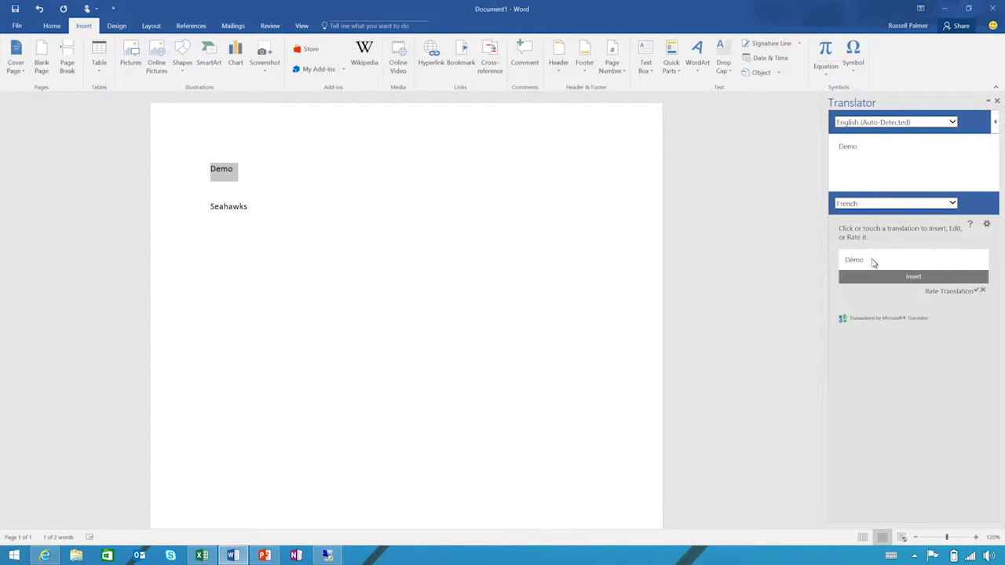
pyautogui.click(913, 276)
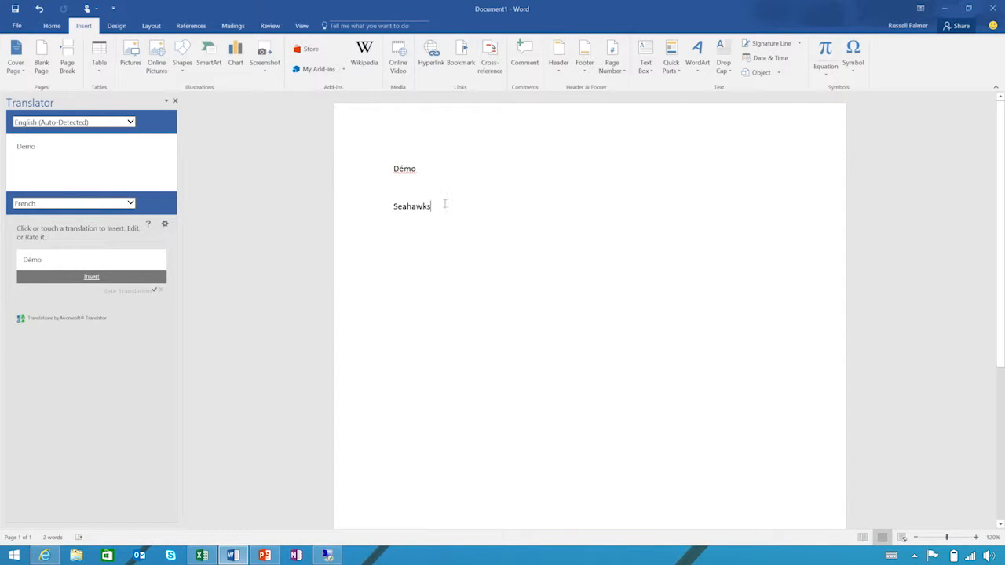
pyautogui.doubleClick(409, 206)
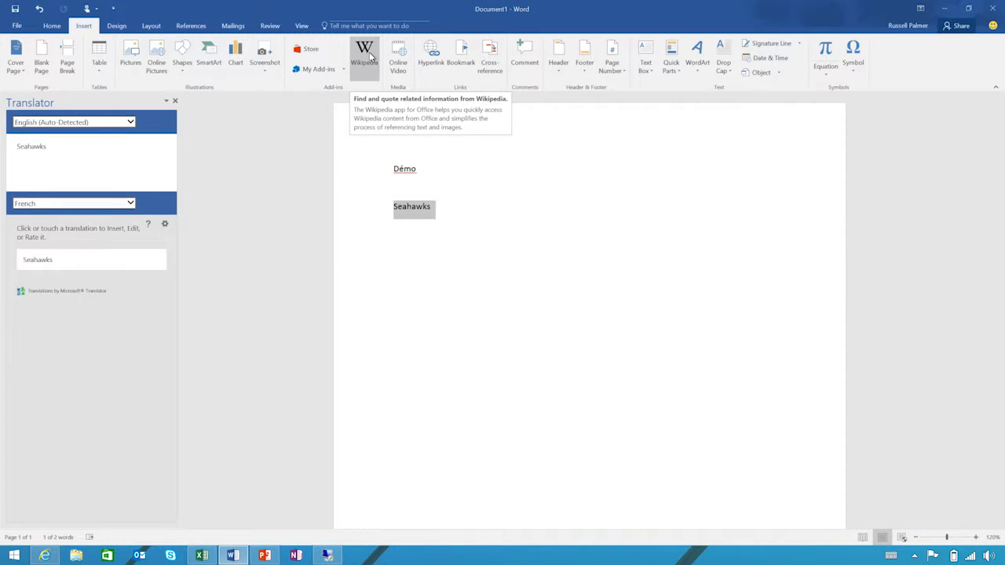
# Look up Seahawks in the Wikipedia add-in and browse the article's images
pyautogui.click(364, 49)
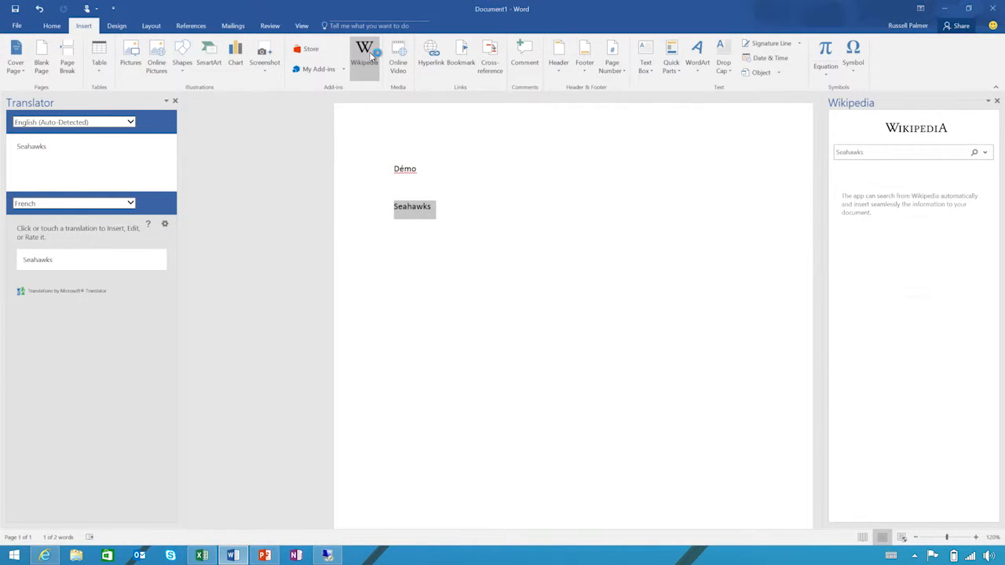
pyautogui.click(974, 153)
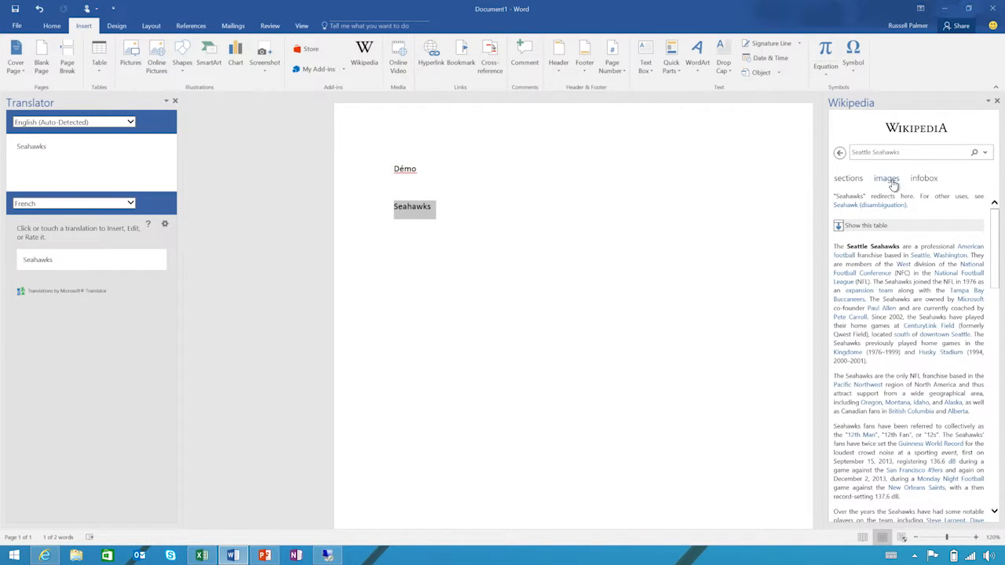
pyautogui.click(885, 178)
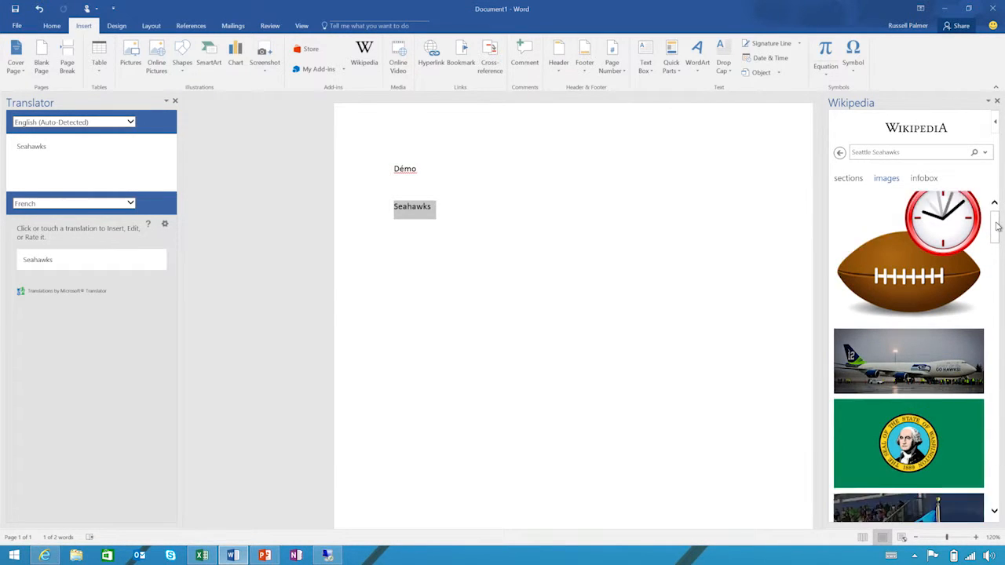
pyautogui.scroll(-3)
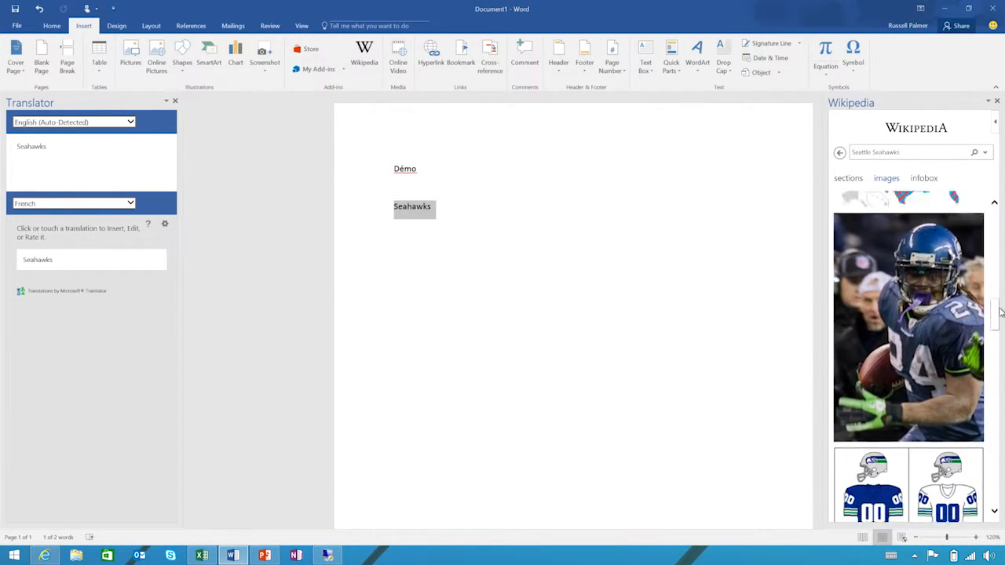
pyautogui.scroll(-3)
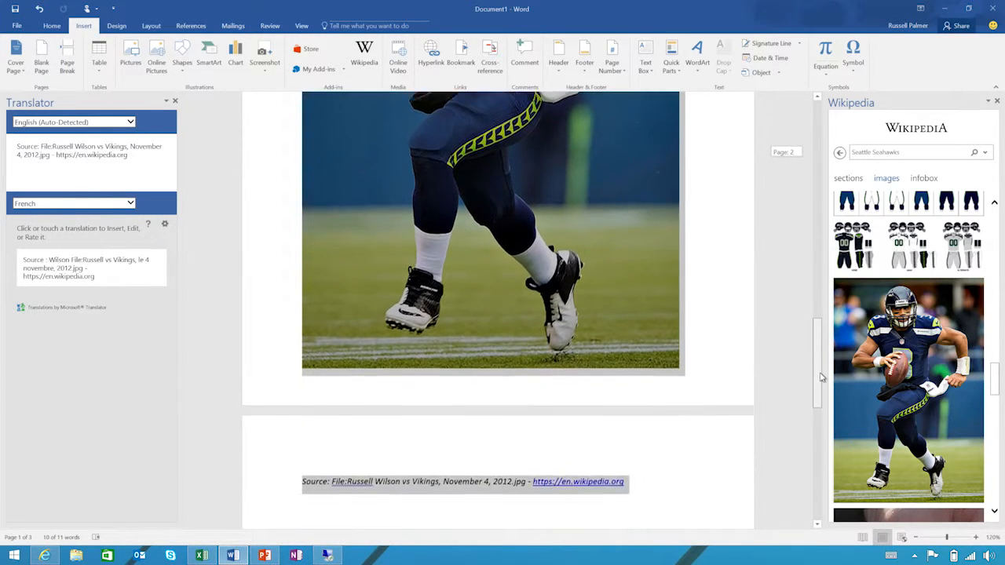
pyautogui.scroll(-3)
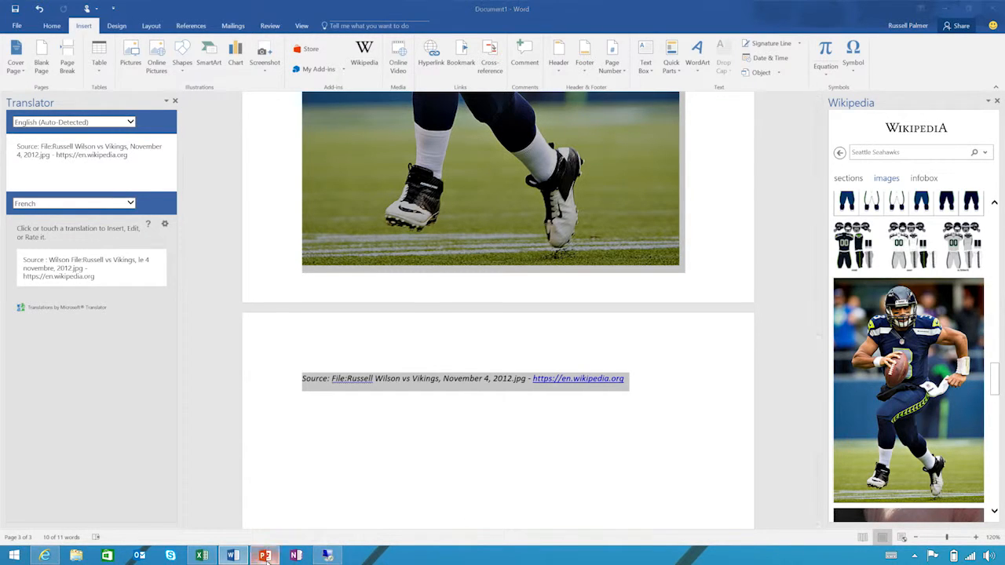
# In PowerPoint, insert the Khan Content add-in from My Add-ins
pyautogui.click(264, 554)
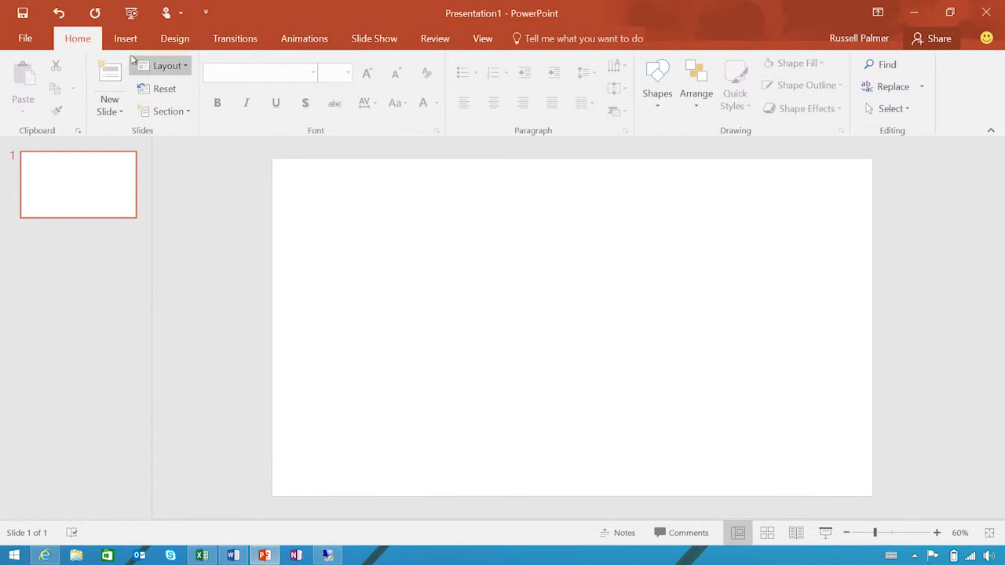
pyautogui.click(124, 39)
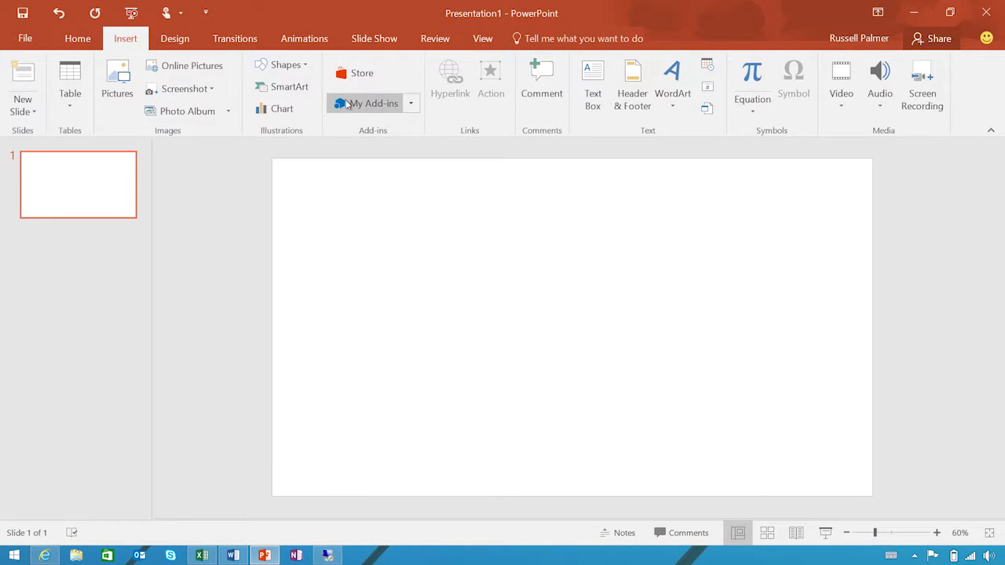
pyautogui.click(367, 103)
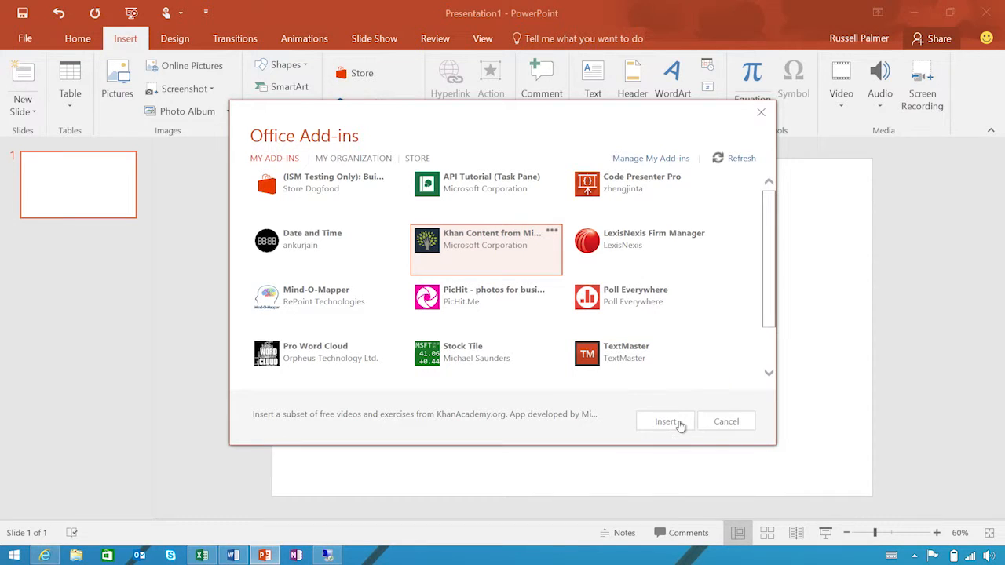
pyautogui.click(664, 420)
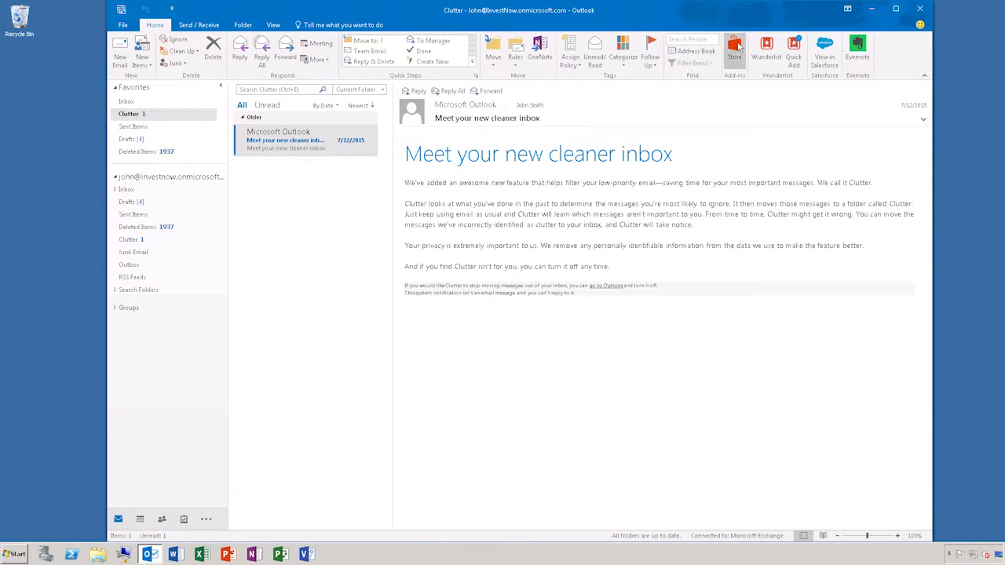
# Open the Outlook Store and scroll to Uber Ride Reminder and Evernote toggled on
pyautogui.click(739, 45)
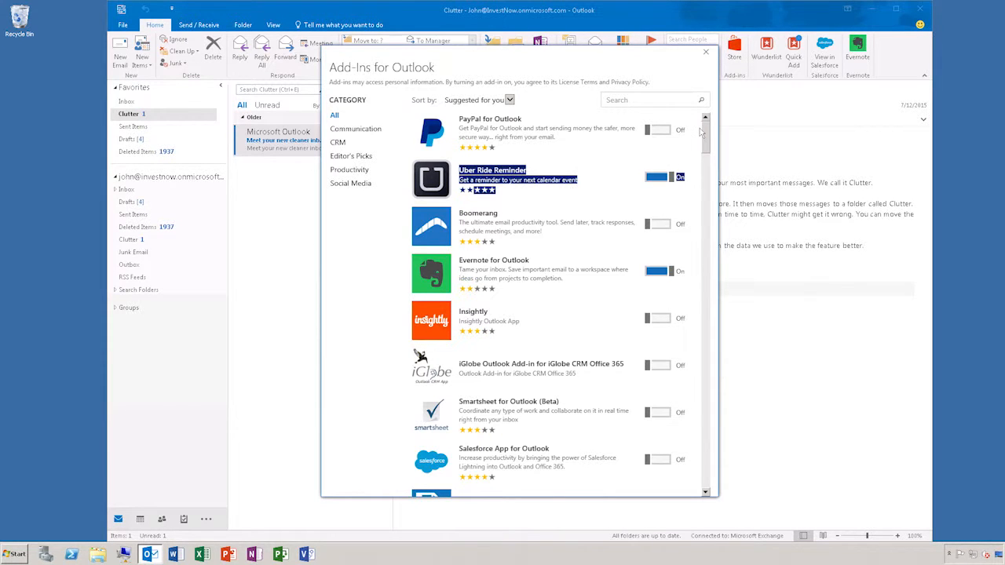
pyautogui.scroll(-3)
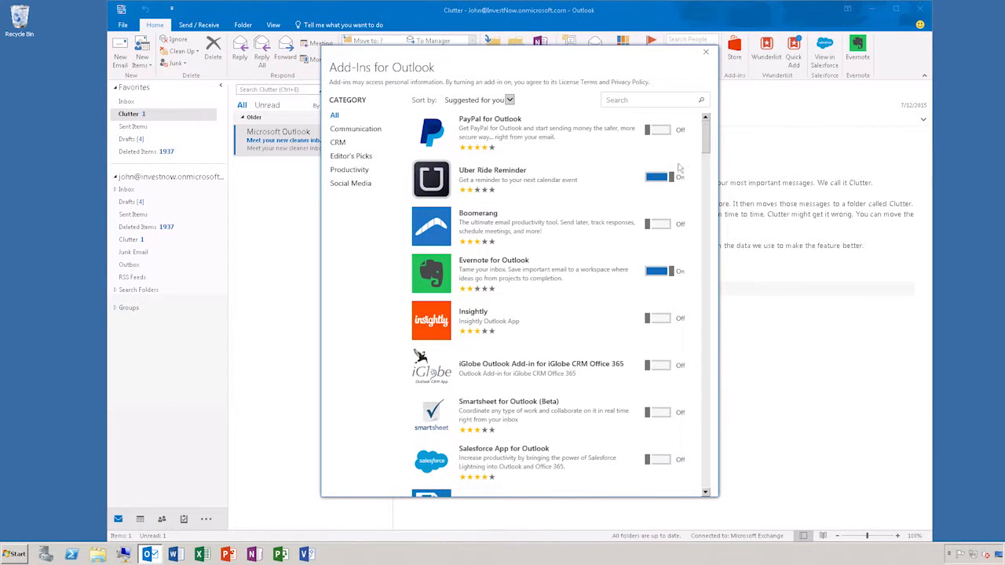
pyautogui.moveTo(626, 189)
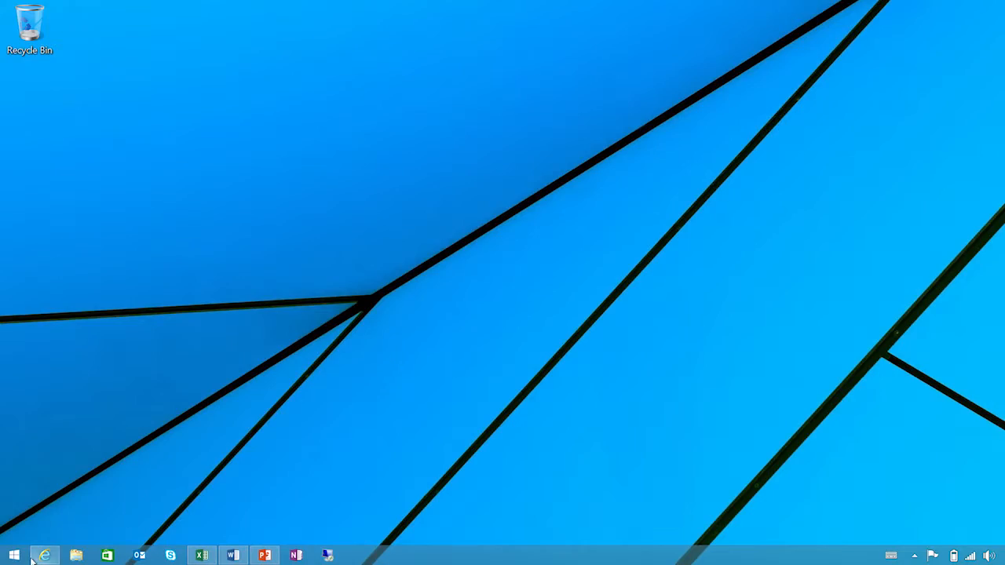
# Launch Internet Explorer, search Bing for 'office store', and open the Office Store result
pyautogui.click(45, 552)
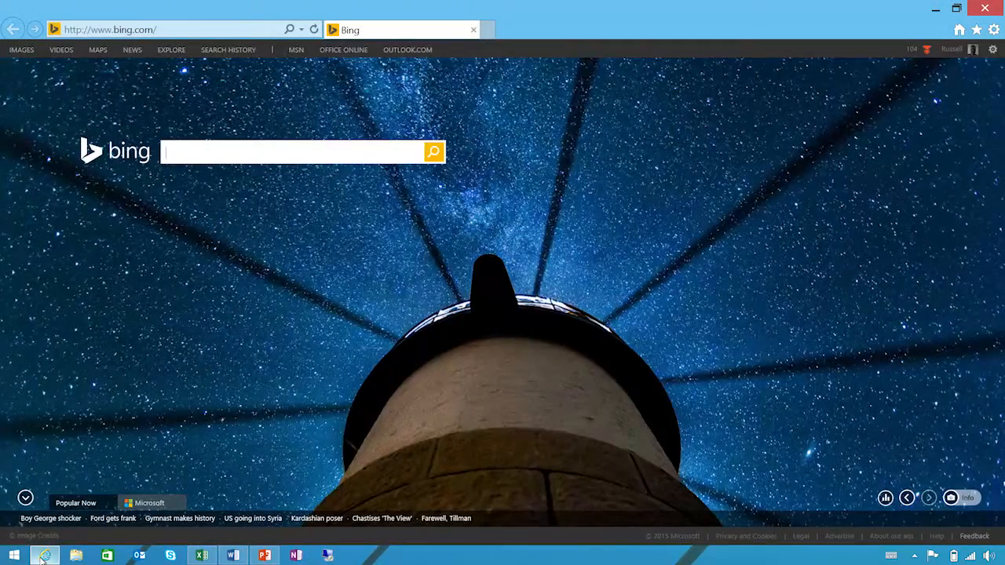
pyautogui.click(287, 152)
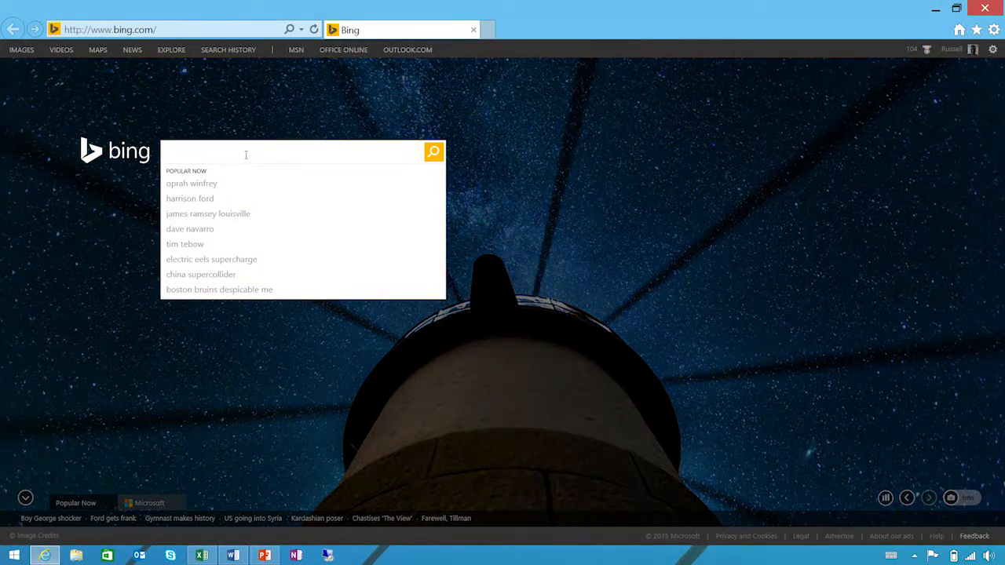
pyautogui.write('office store')
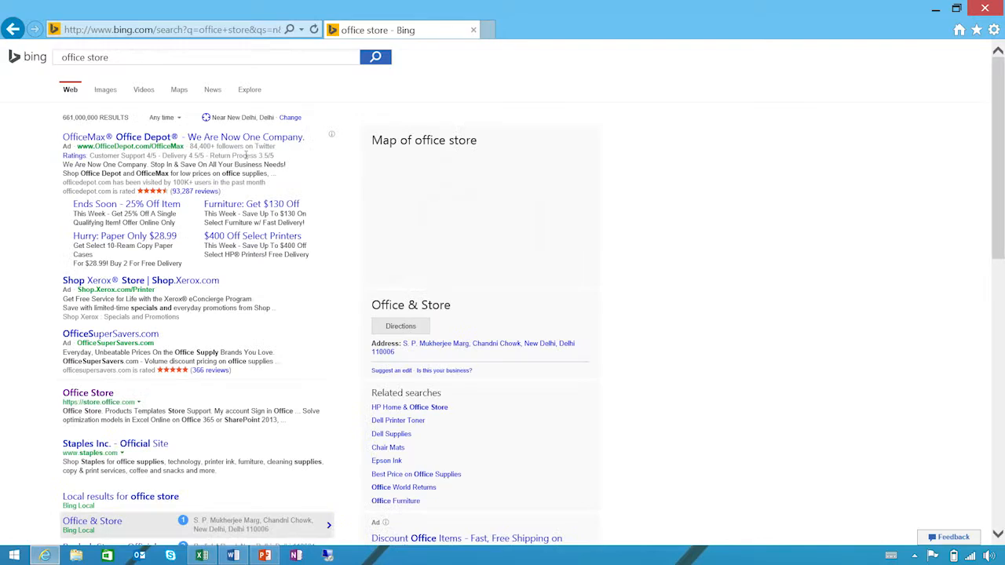
pyautogui.click(87, 392)
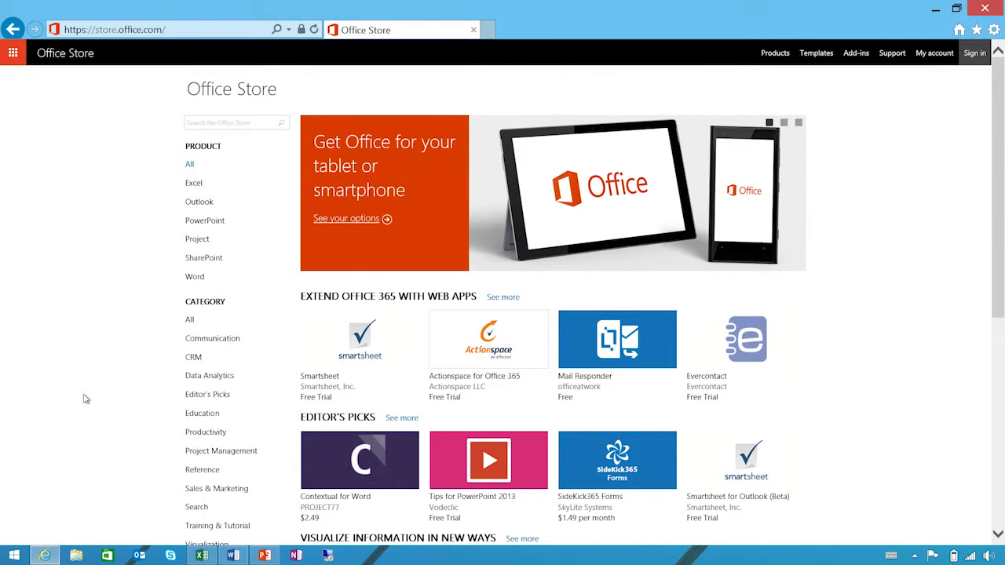
pyautogui.moveTo(92, 338)
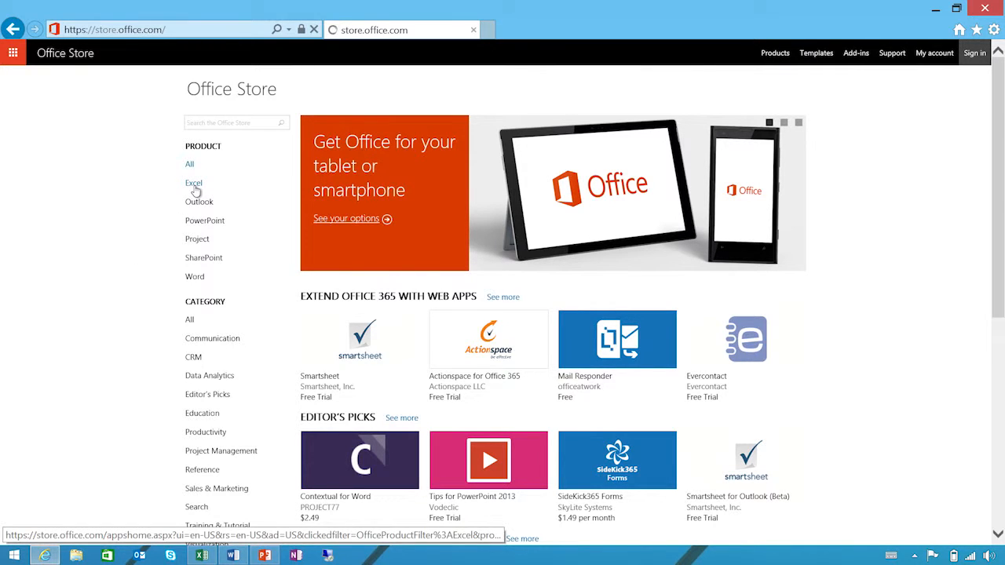
# Filter Office Store by Excel, Outlook, then PowerPoint, and open Poll Everywhere's reviews
pyautogui.click(193, 182)
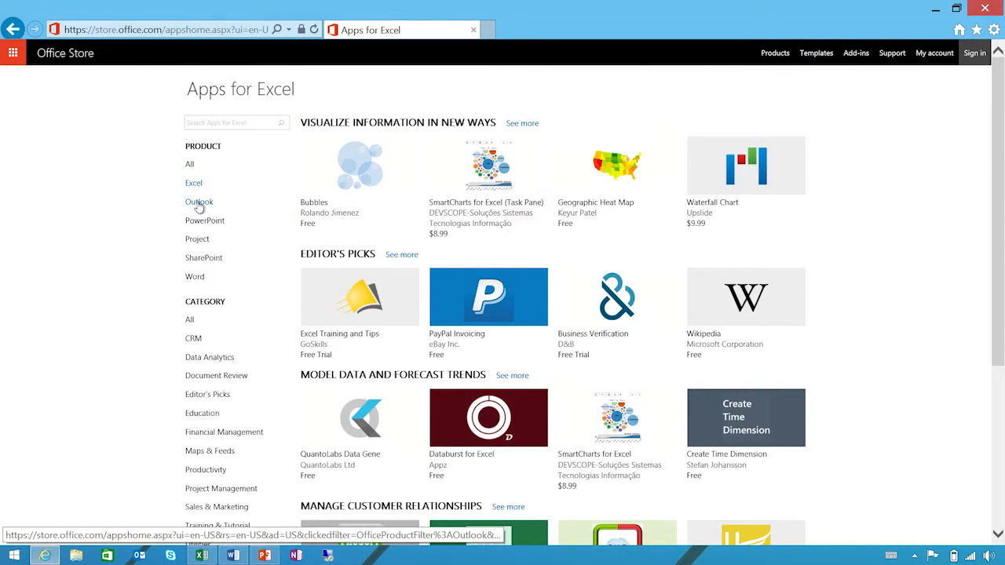
pyautogui.click(199, 202)
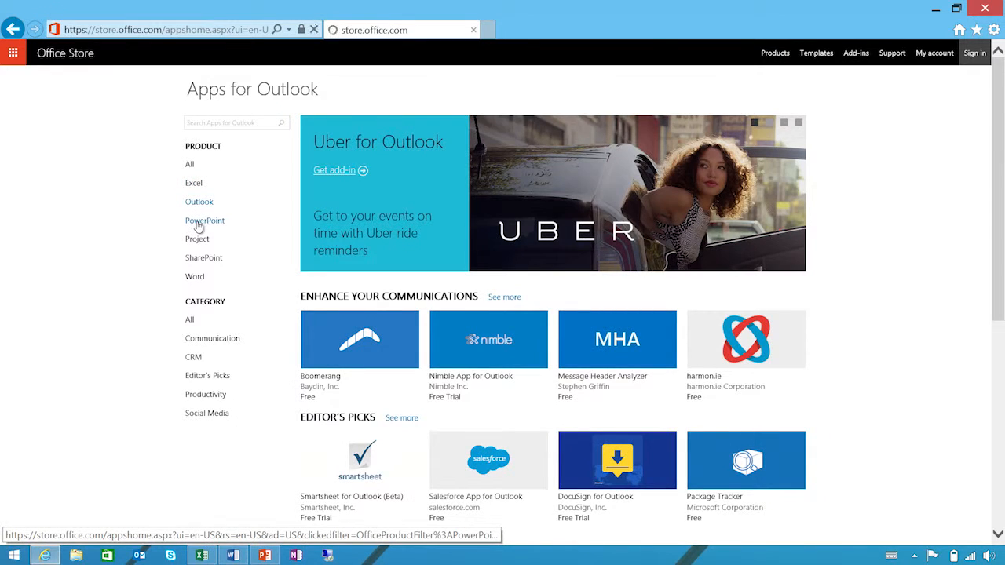
pyautogui.click(204, 221)
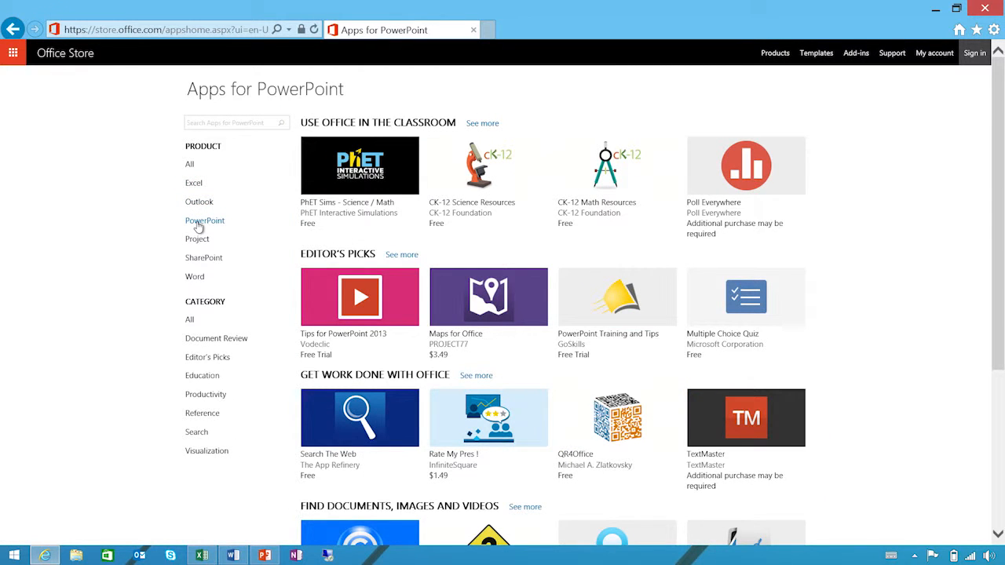
pyautogui.click(745, 165)
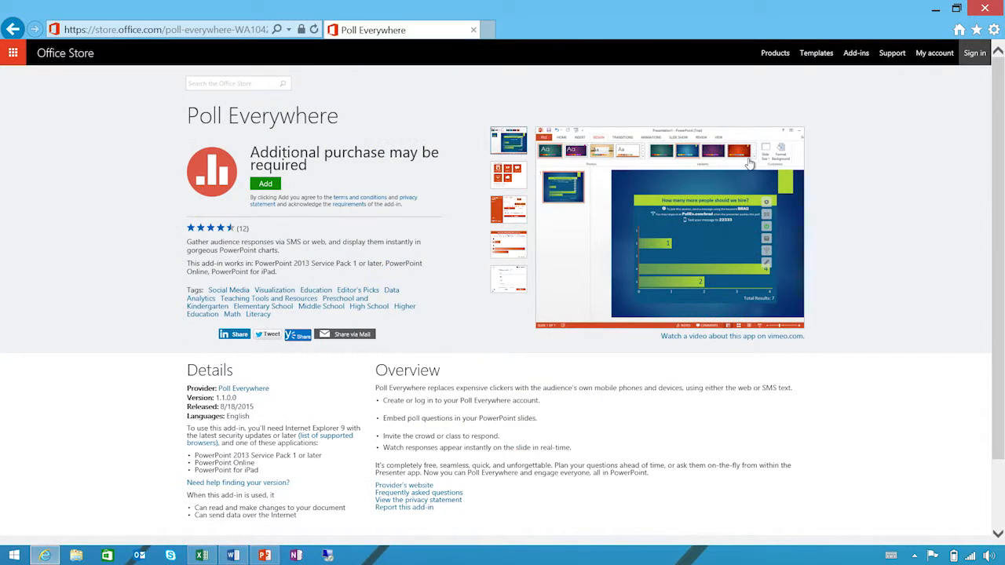
pyautogui.scroll(-3)
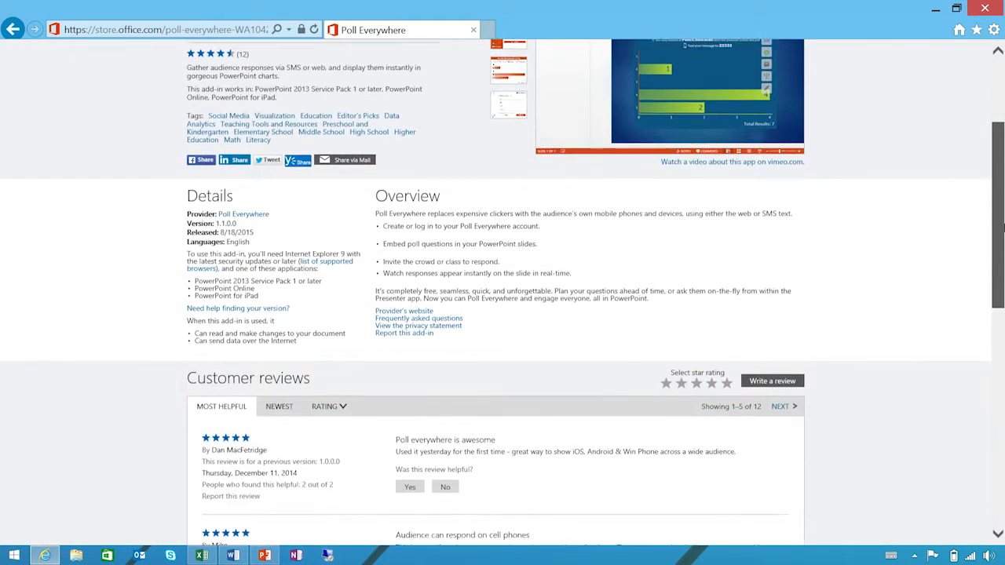